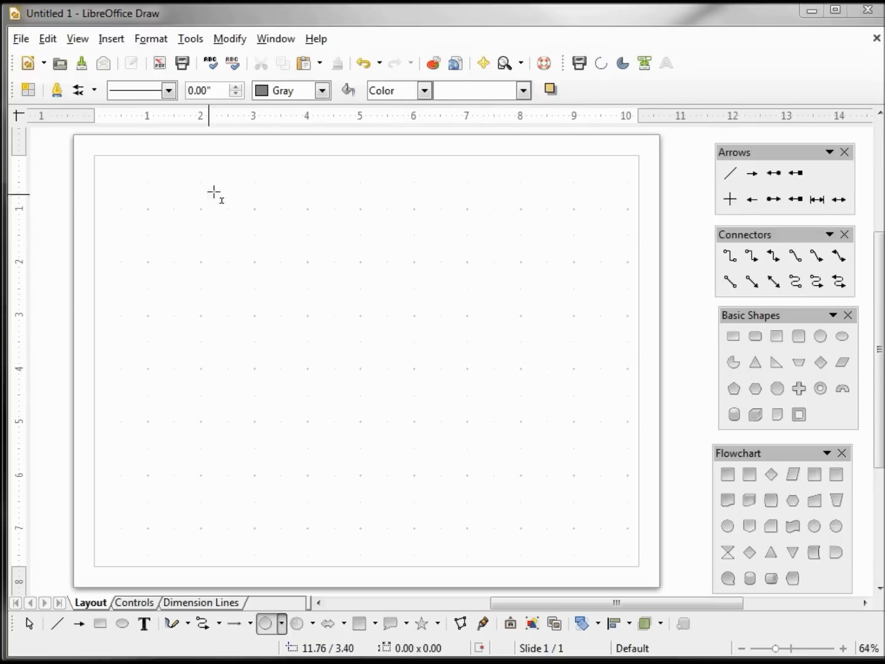
Draw a circle, a rectangle below it, and a curved connector joining them
{"action": "left_click_drag", "start_coordinate": [245, 181], "coordinate": [321, 258]}
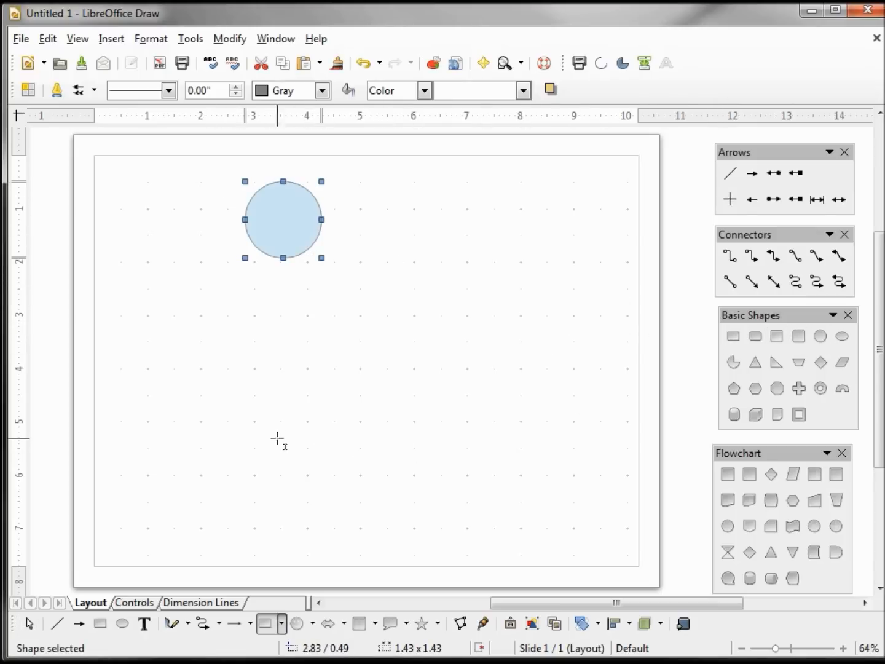
{"action": "left_click_drag", "start_coordinate": [260, 437], "coordinate": [375, 510]}
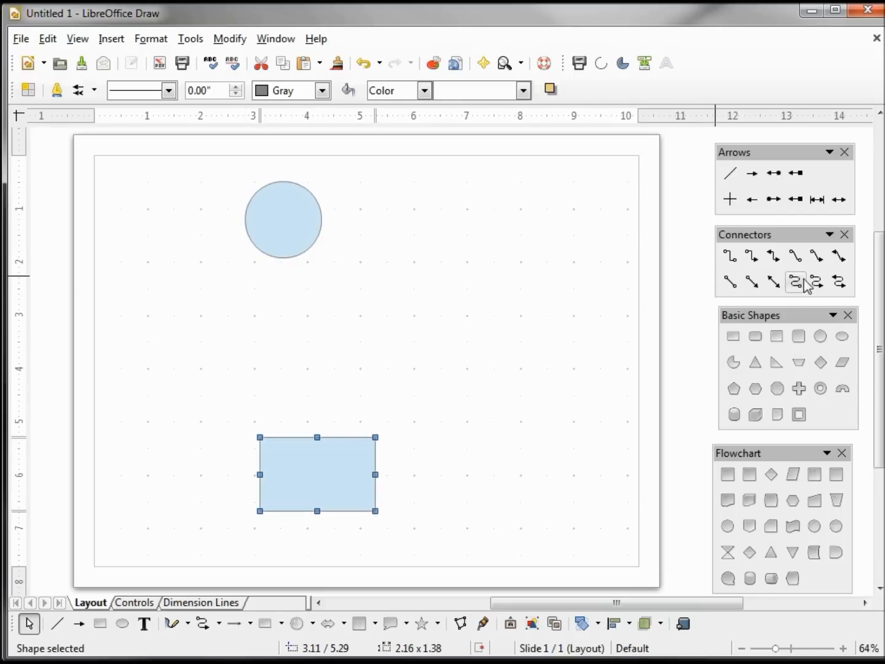
{"action": "left_click", "coordinate": [795, 282]}
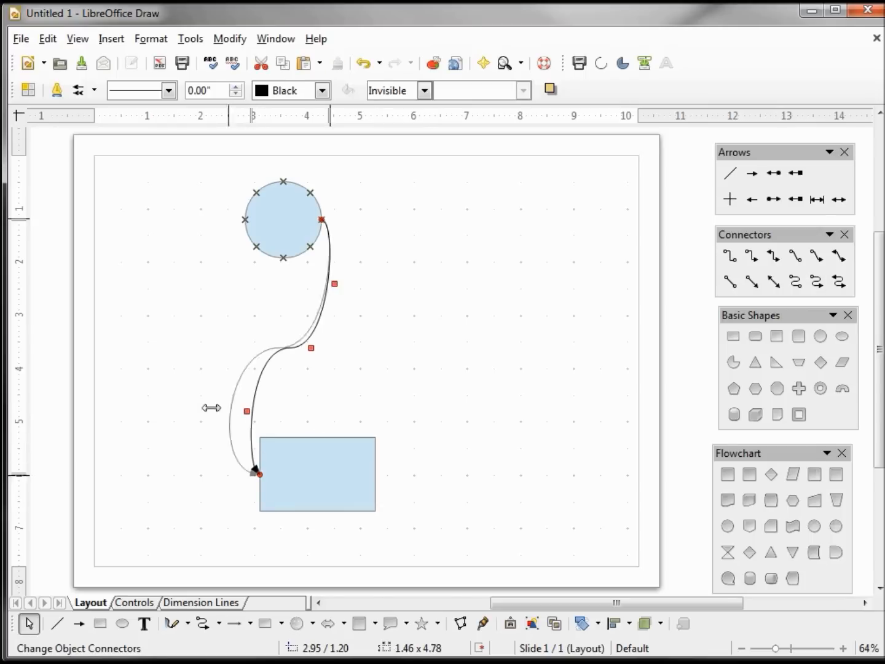
{"action": "left_click_drag", "start_coordinate": [246, 411], "coordinate": [459, 278]}
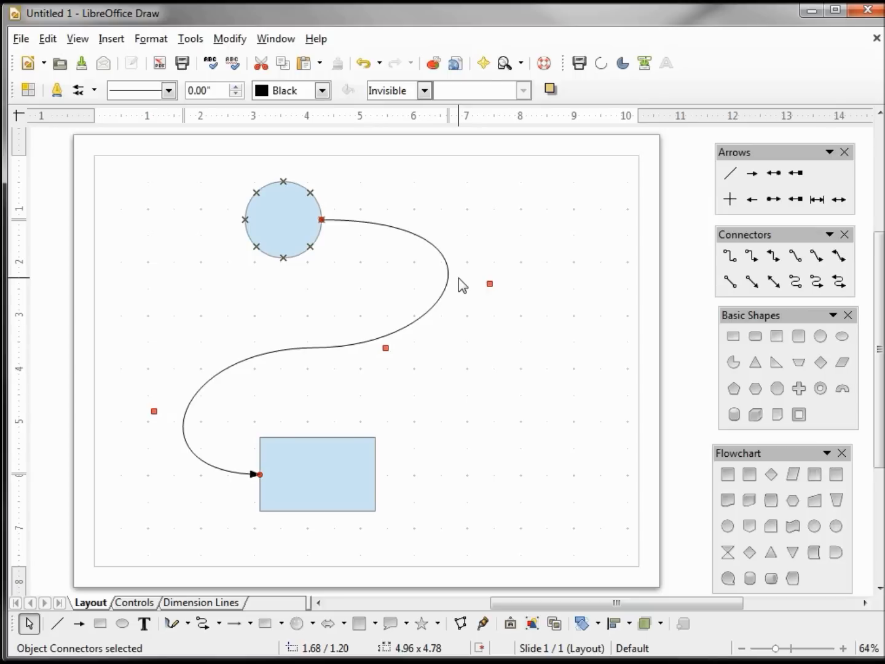
Type 'This is the text that I want to wrap around the connector line' on the connector
{"action": "type", "text": "This is the text that I want to wrap around the connector line"}
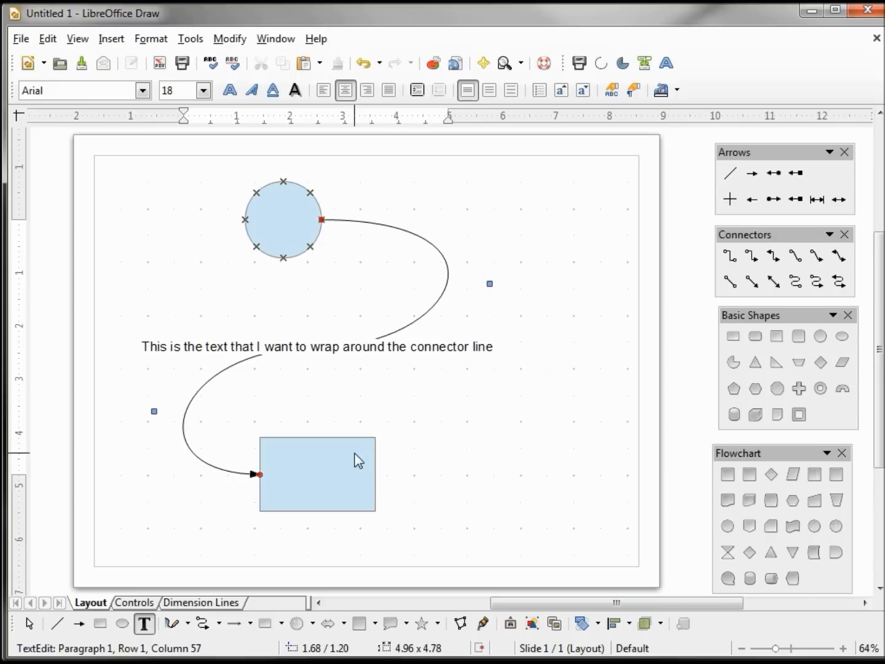
{"action": "left_click", "coordinate": [317, 473]}
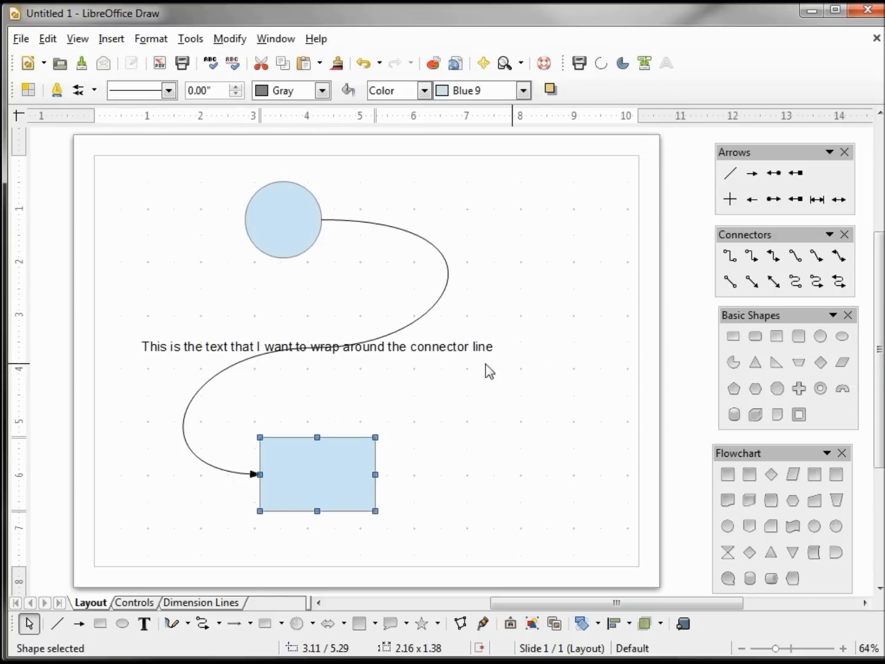
{"action": "mouse_move", "coordinate": [446, 289]}
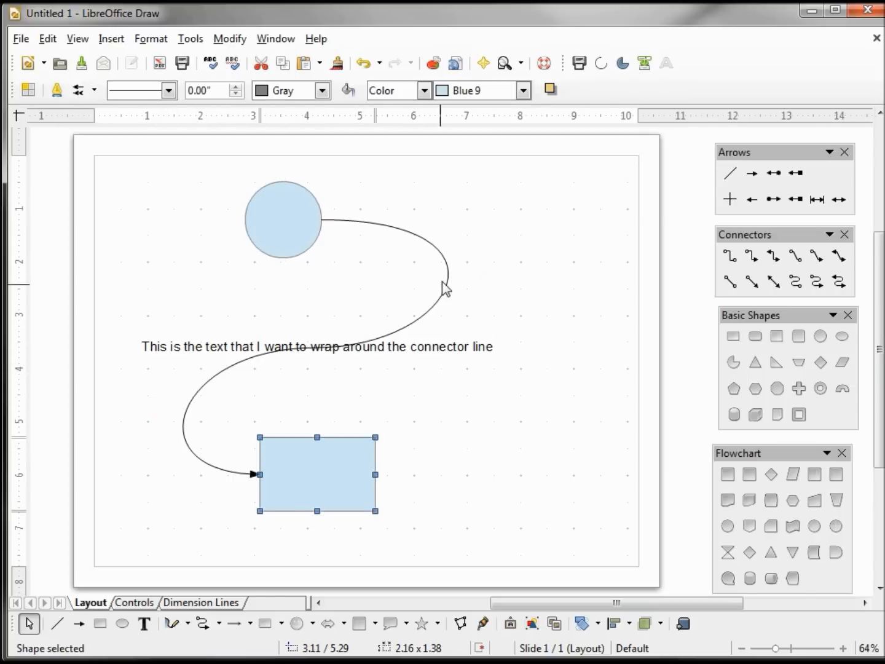
{"action": "mouse_move", "coordinate": [445, 285]}
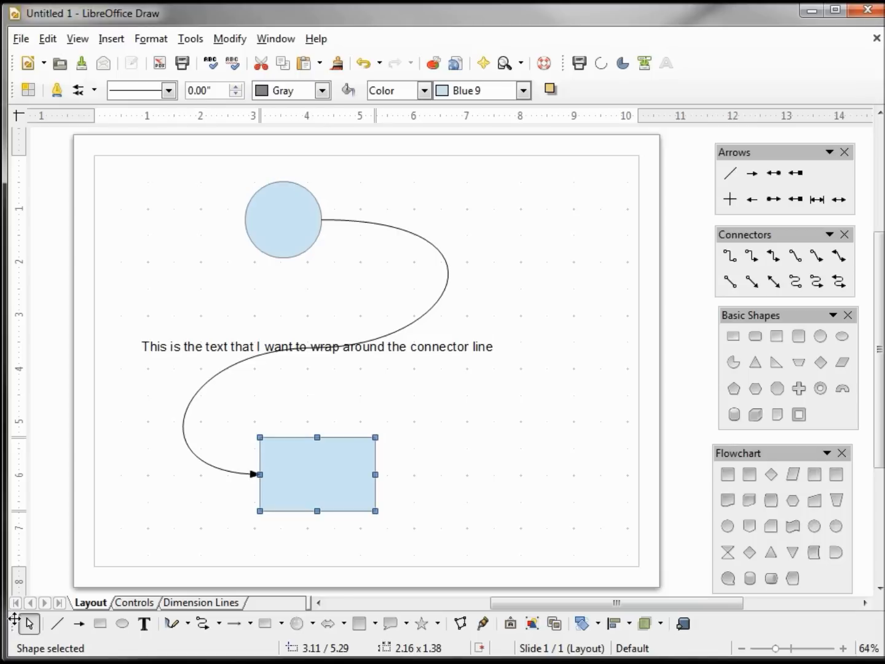
Open Customize Toolbar from the Drawing toolbar's context menu
{"action": "right_click", "coordinate": [27, 623]}
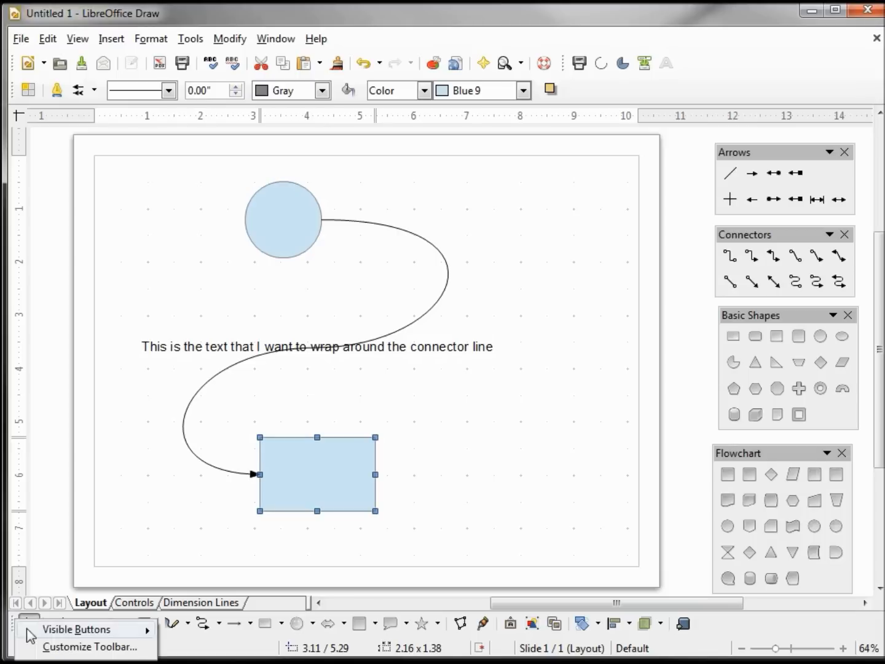
{"action": "mouse_move", "coordinate": [58, 647]}
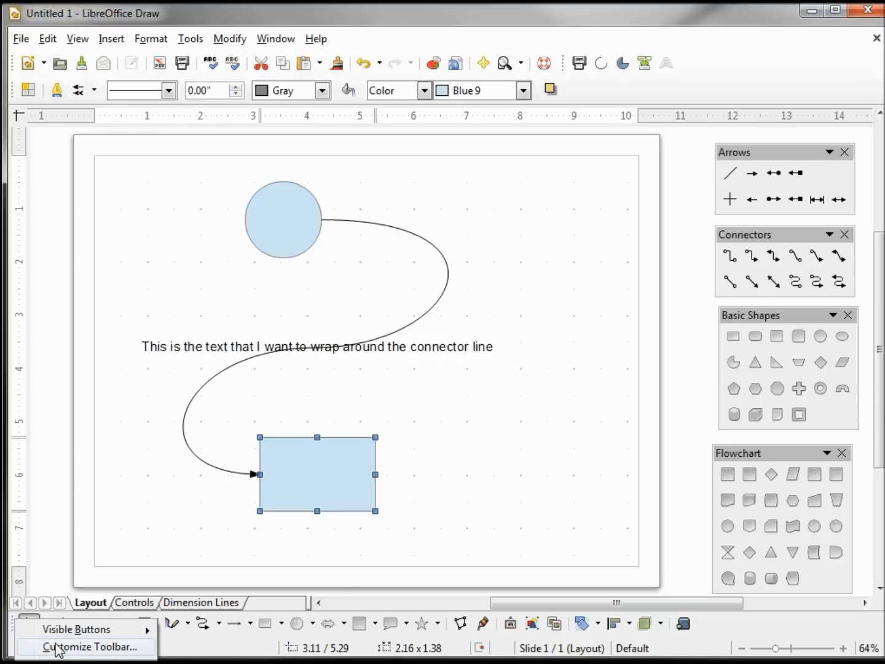
{"action": "left_click", "coordinate": [91, 646]}
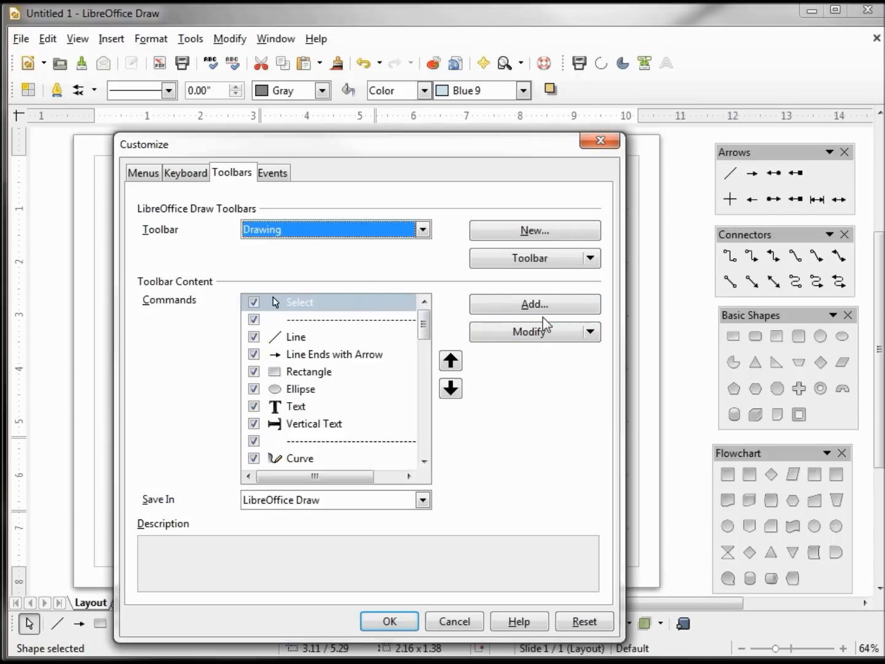
Add Fontwork from the Format category to the Drawing toolbar, moved below Ellipse
{"action": "left_click", "coordinate": [535, 303]}
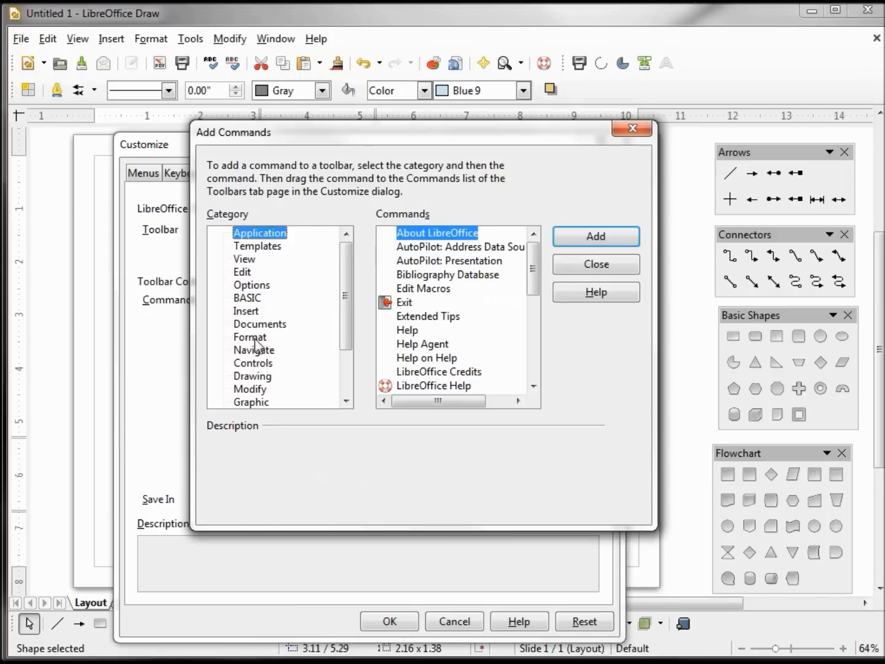
{"action": "left_click", "coordinate": [250, 337]}
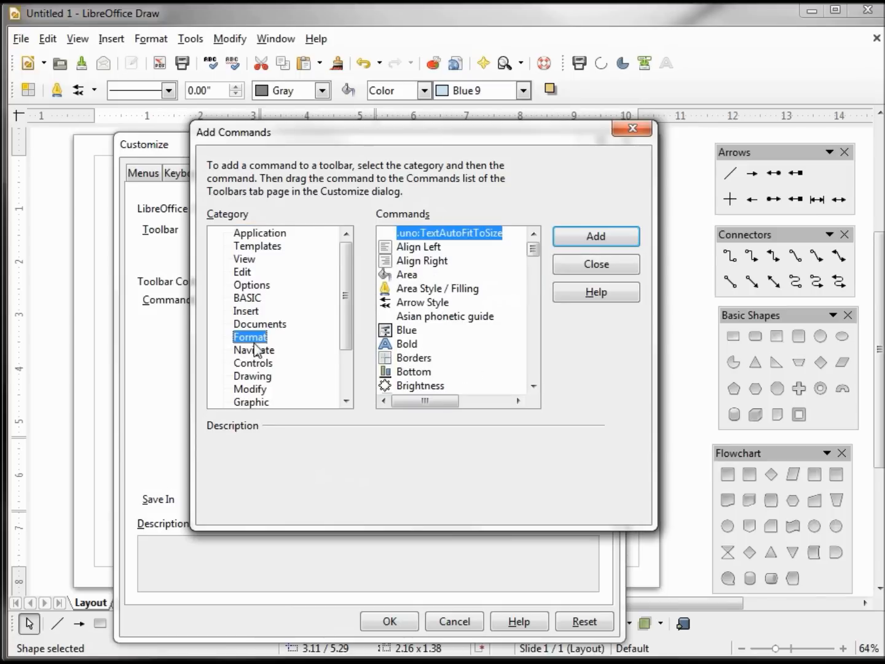
{"action": "left_click", "coordinate": [533, 272]}
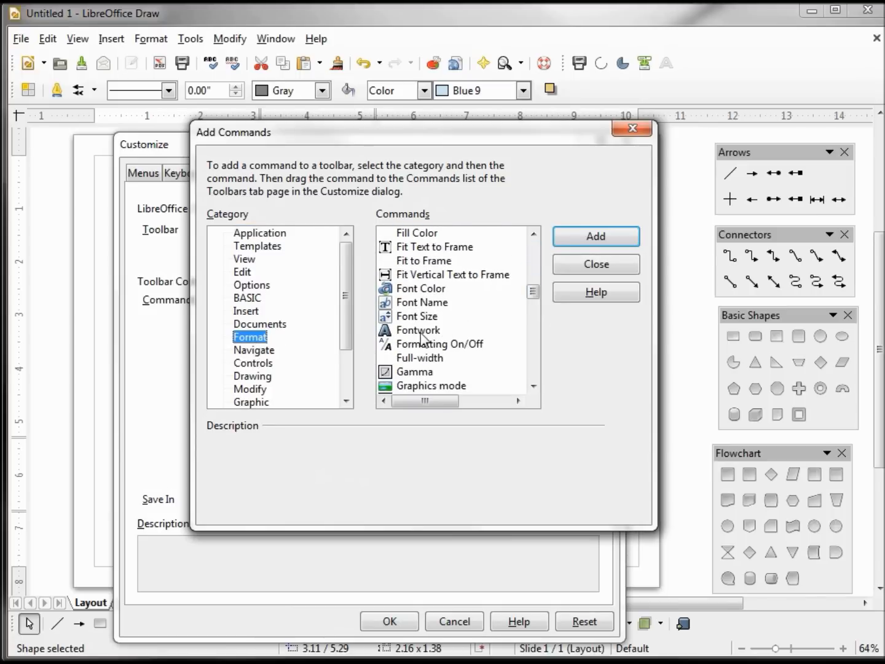
{"action": "left_click", "coordinate": [418, 330]}
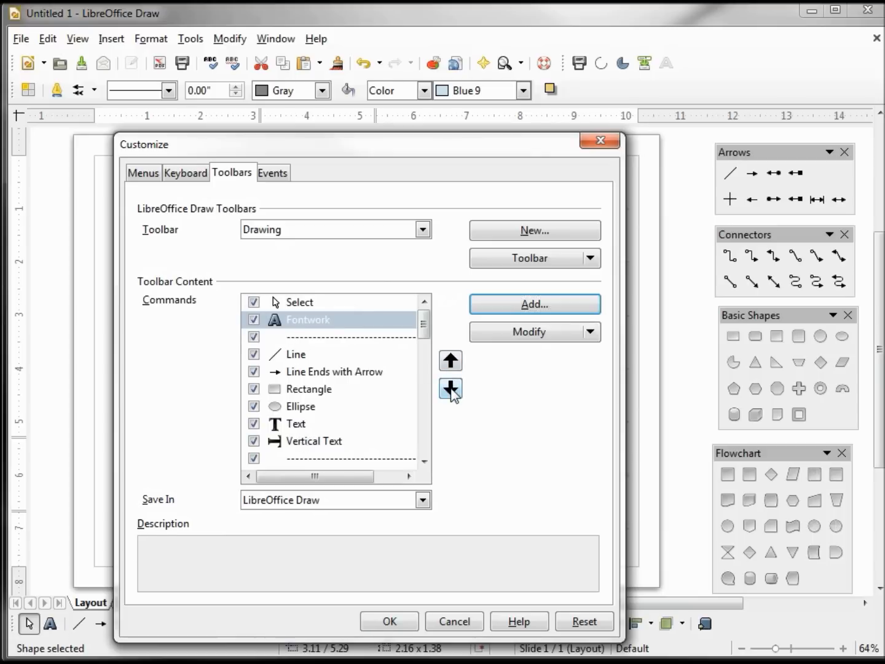
{"action": "left_click", "coordinate": [450, 387]}
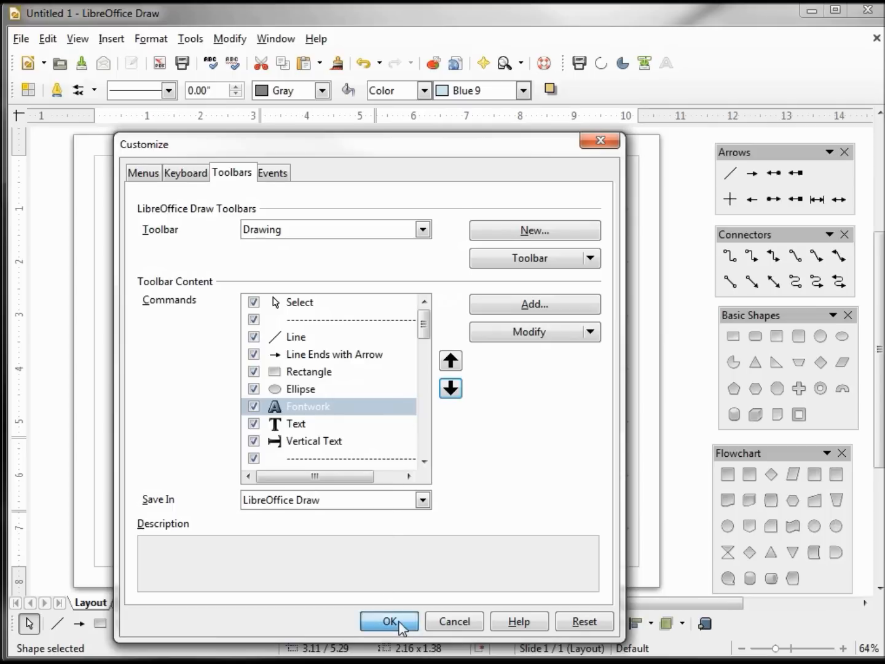
Confirm the toolbar changes and apply Fontwork to the connector text
{"action": "left_click", "coordinate": [389, 621]}
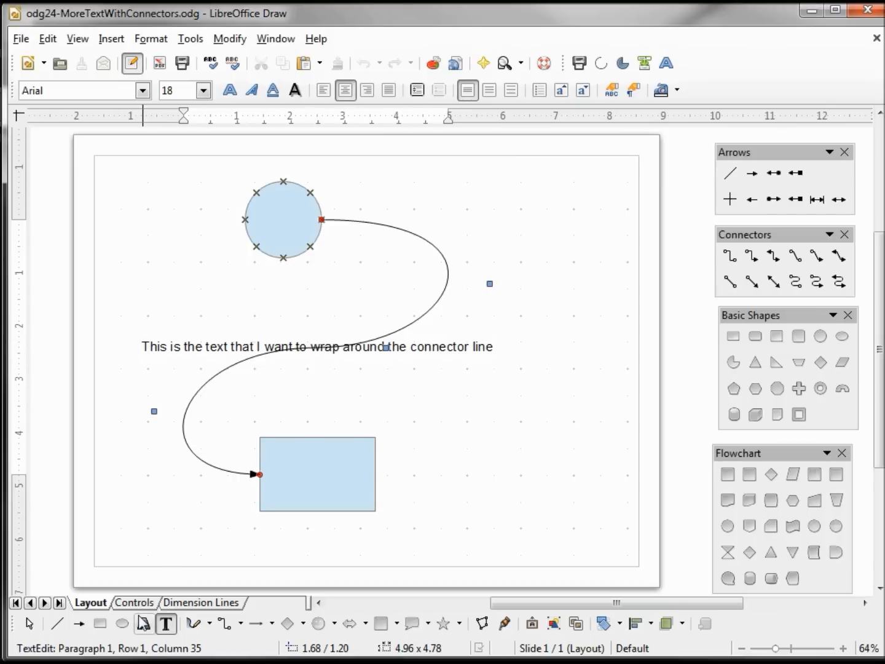
{"action": "left_click", "coordinate": [144, 623]}
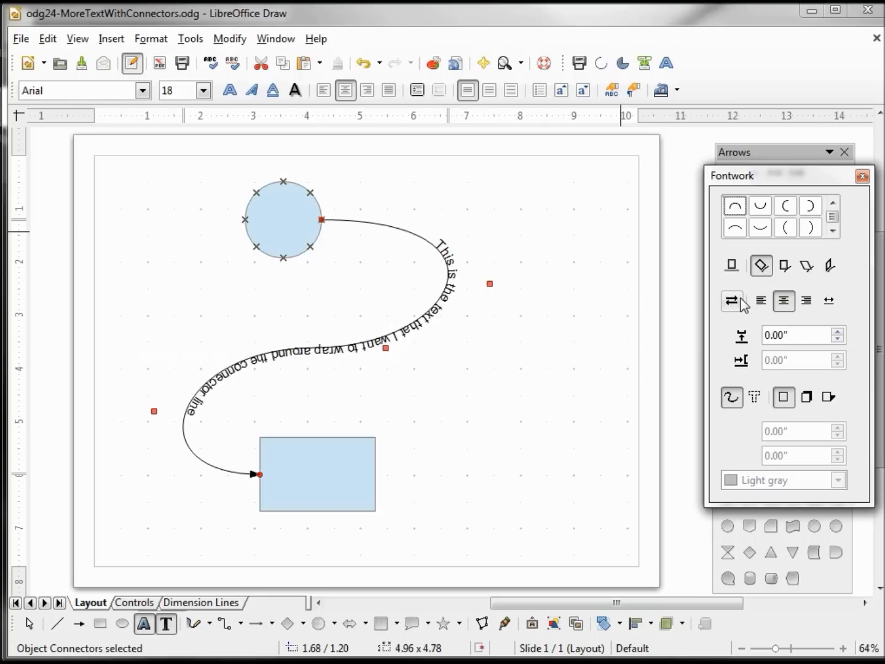
{"action": "mouse_move", "coordinate": [732, 301]}
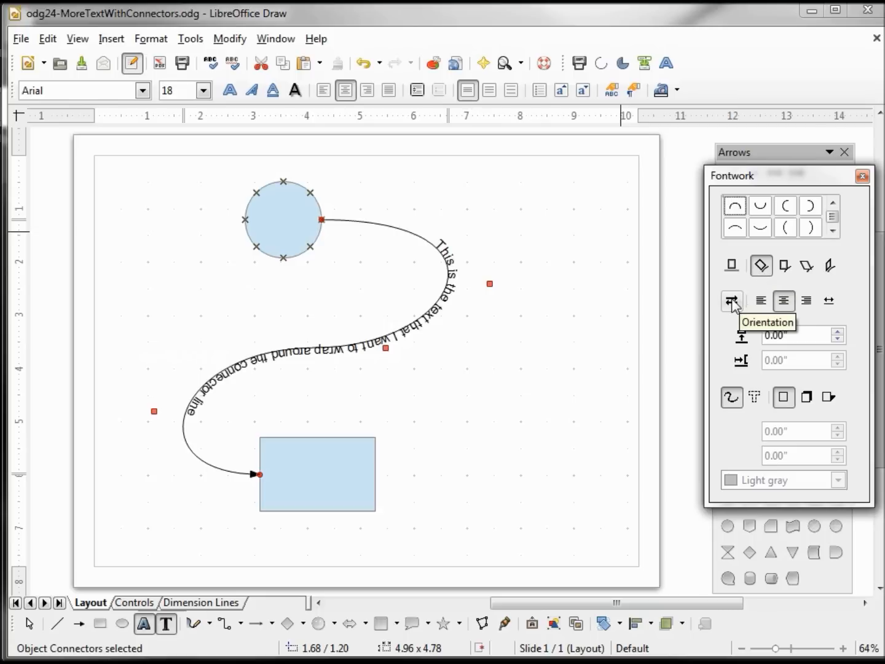
Reverse the Fontwork text direction and set its distance from the line to 0.05"
{"action": "left_click", "coordinate": [730, 300]}
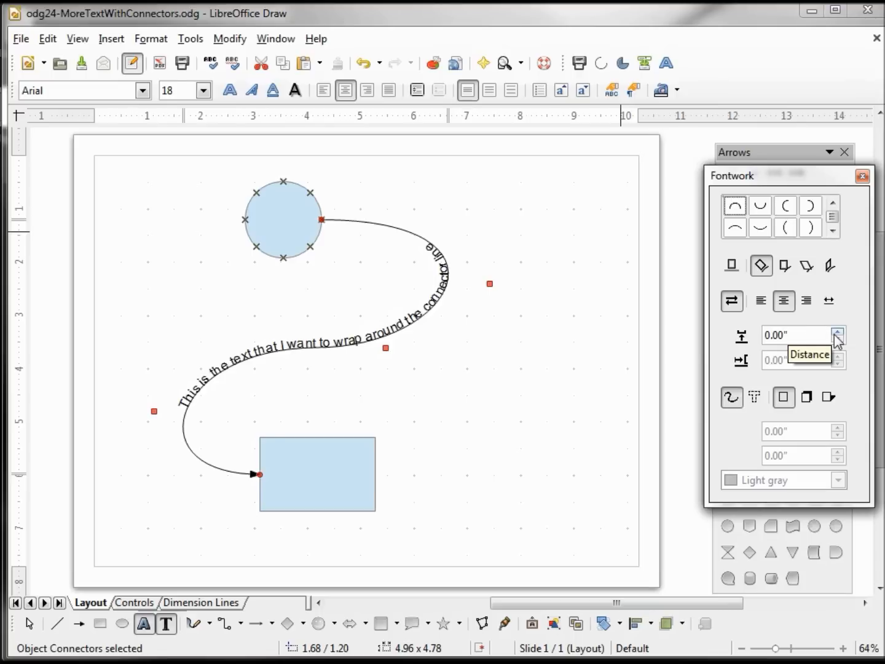
{"action": "left_click", "coordinate": [838, 331]}
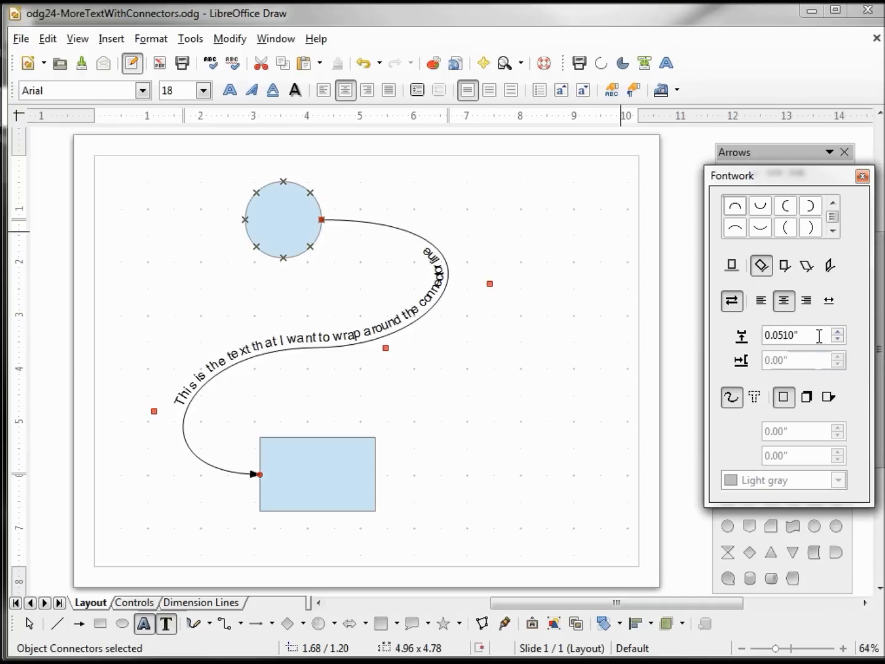
{"action": "type", "text": "0.05\""}
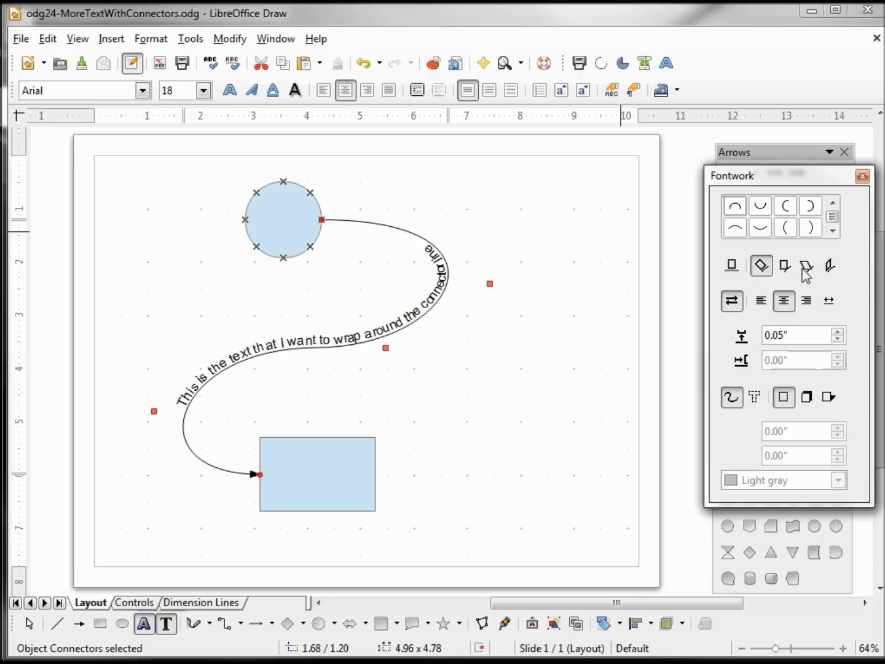
{"action": "mouse_move", "coordinate": [831, 269]}
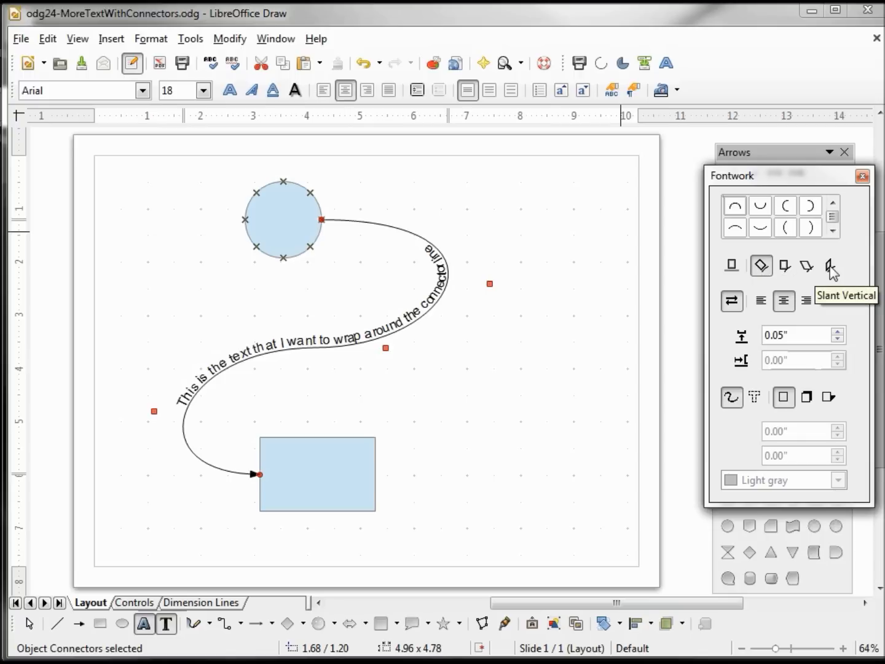
Try Slant Vertical, Upright and Rotate letter orientations, then turn Fontwork off
{"action": "left_click", "coordinate": [829, 266]}
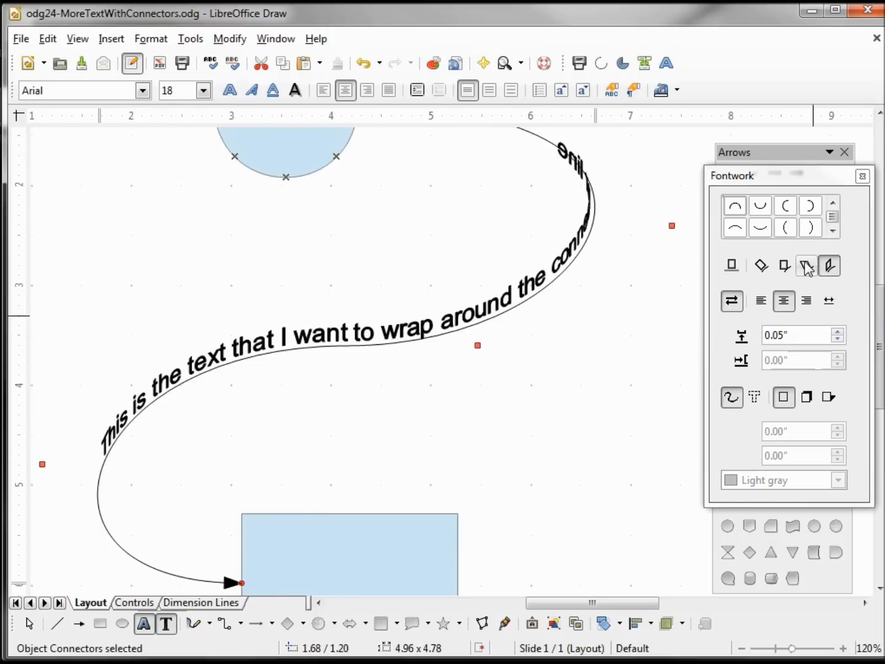
{"action": "mouse_move", "coordinate": [828, 265]}
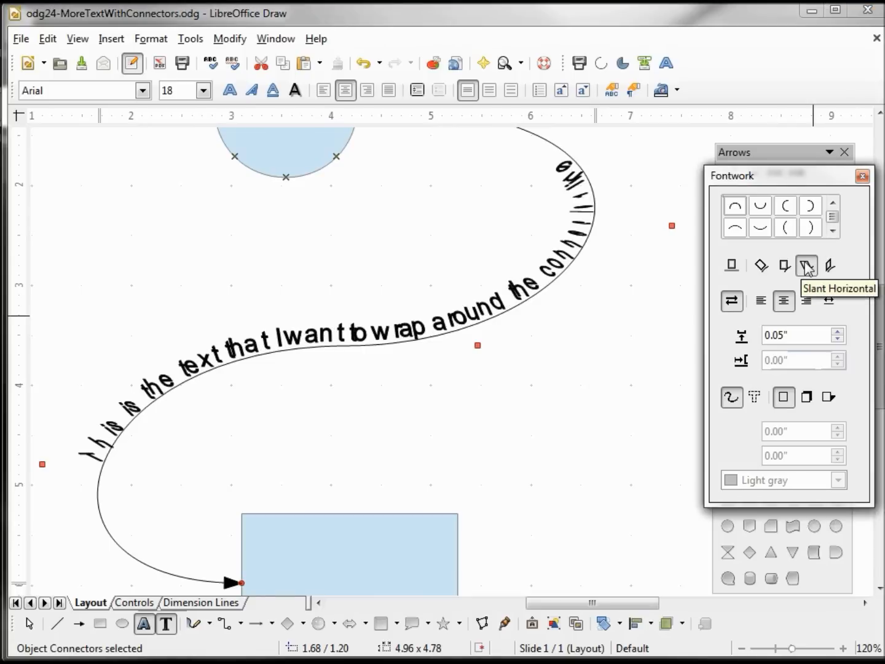
{"action": "mouse_move", "coordinate": [807, 267]}
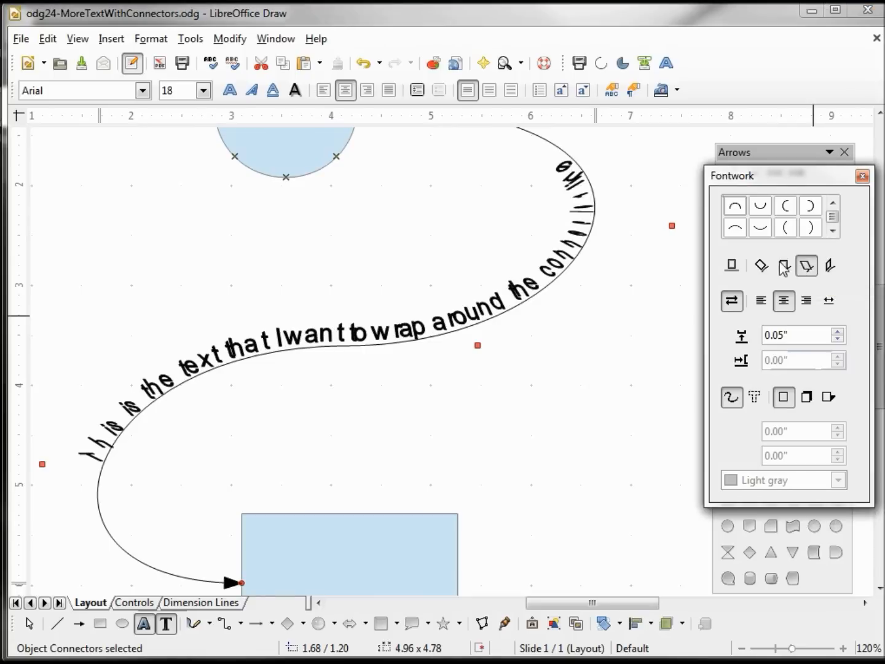
{"action": "left_click", "coordinate": [784, 265]}
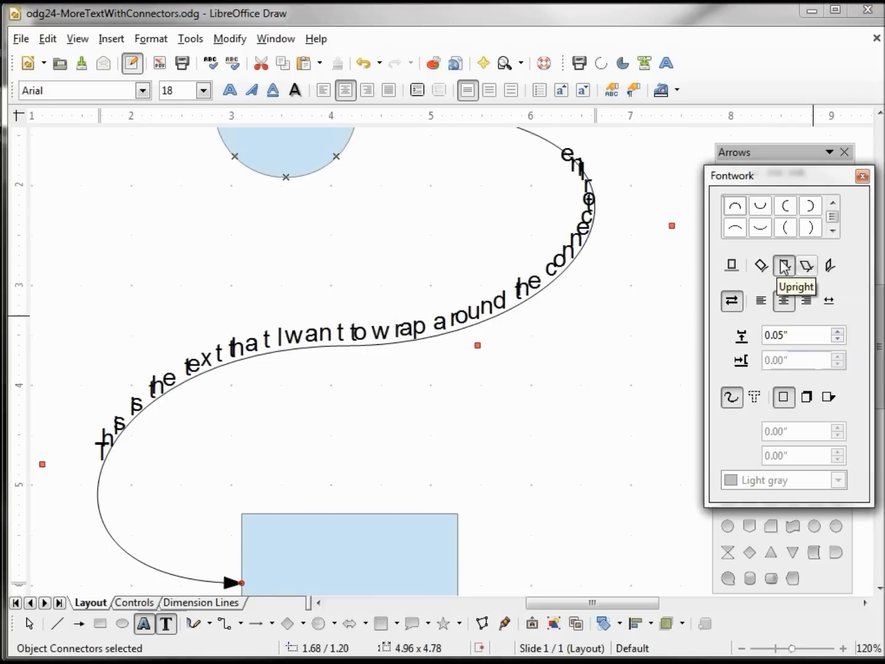
{"action": "mouse_move", "coordinate": [761, 266]}
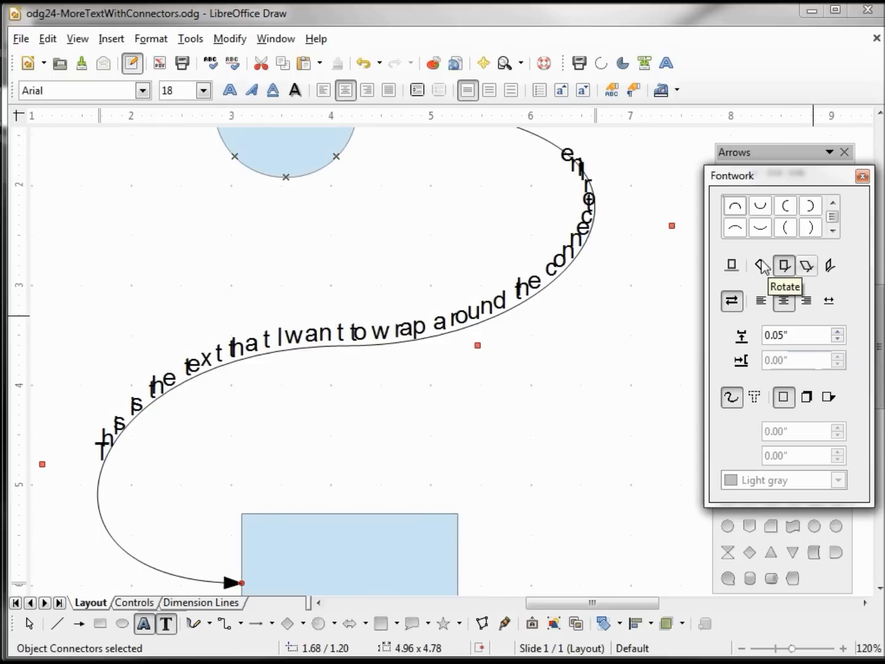
{"action": "left_click", "coordinate": [761, 266]}
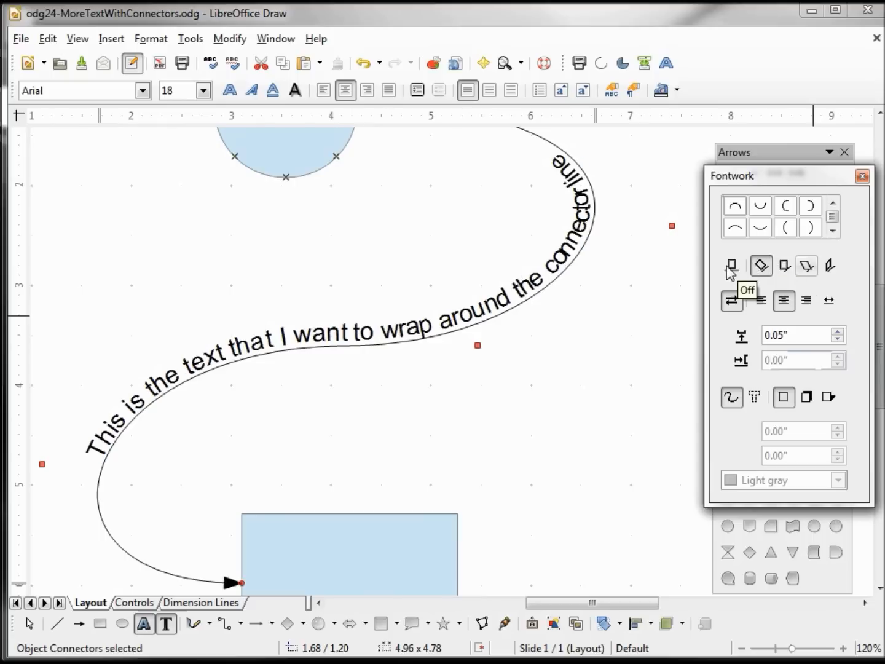
{"action": "left_click", "coordinate": [731, 266]}
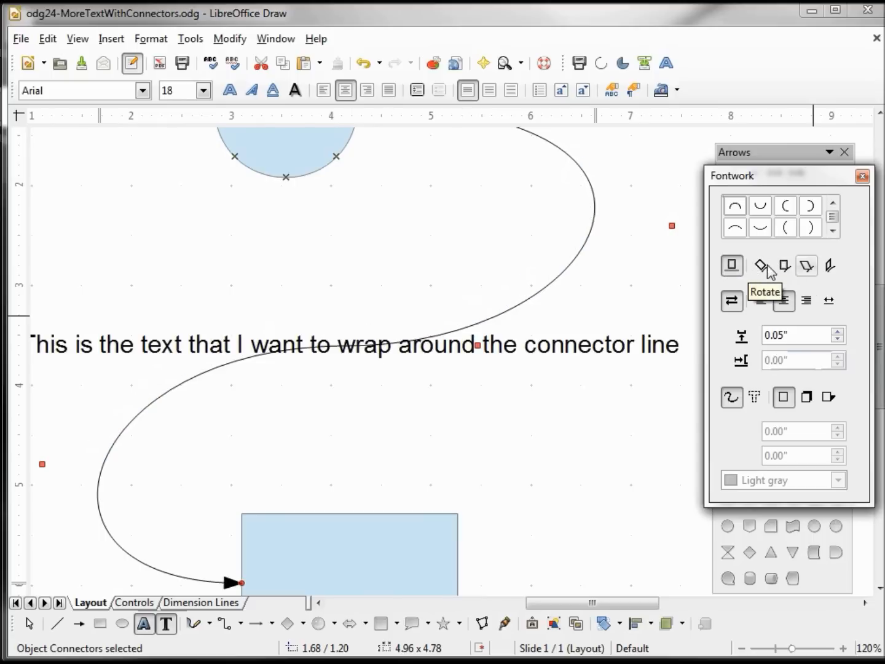
Reapply Rotate orientation, hide the connector contour, try Text Contour, and add a vertical shadow
{"action": "left_click", "coordinate": [760, 265]}
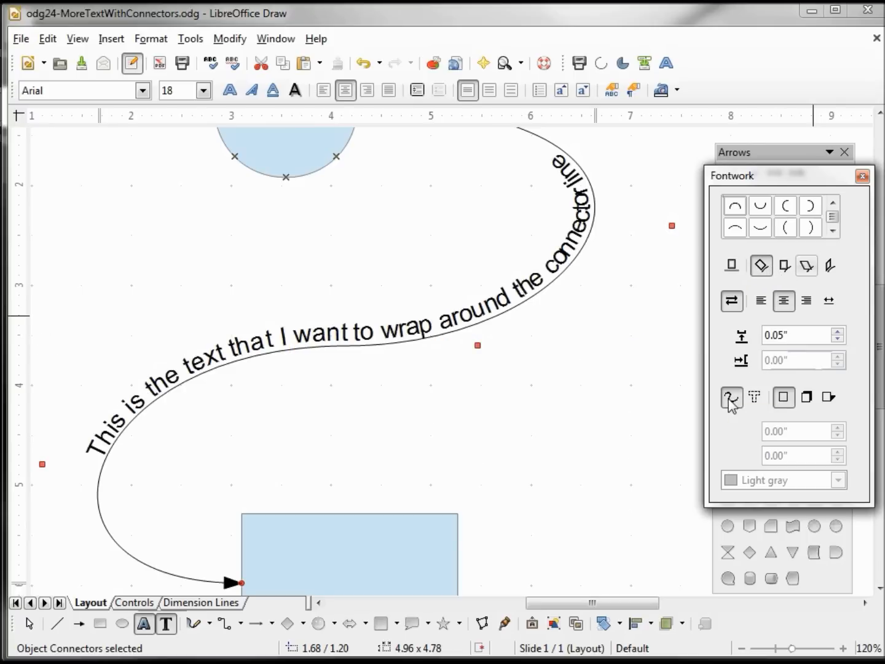
{"action": "mouse_move", "coordinate": [732, 397]}
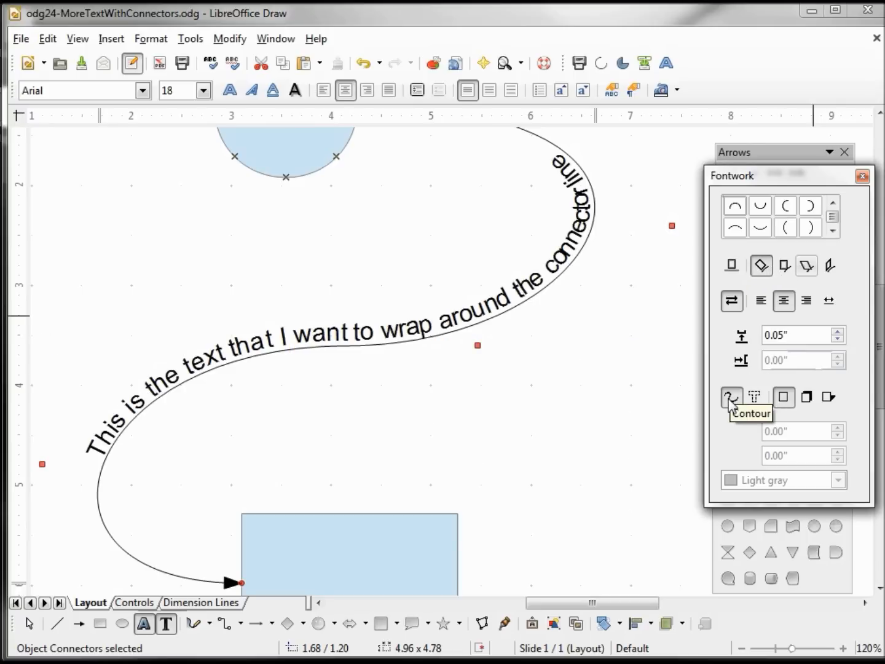
{"action": "left_click", "coordinate": [732, 396]}
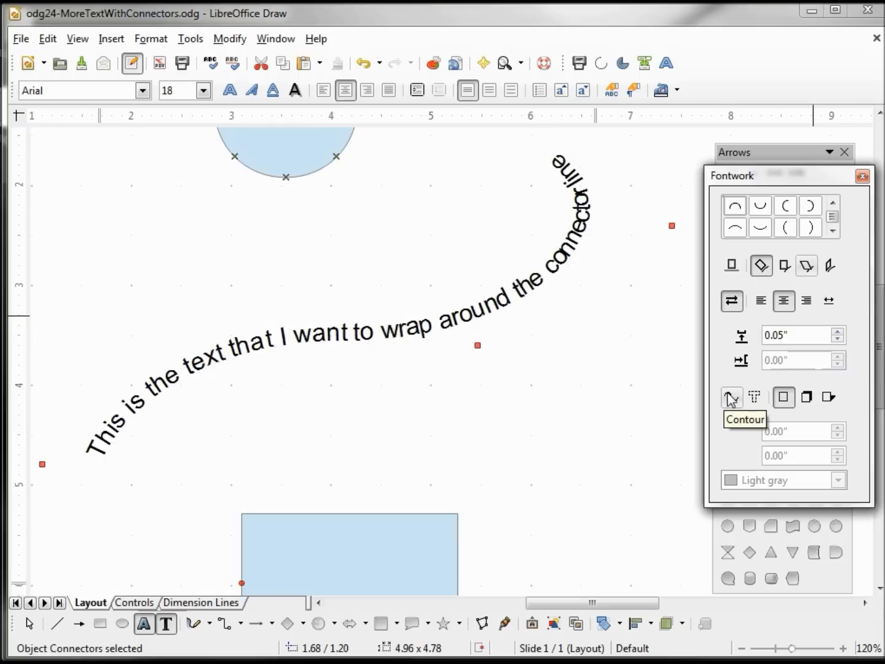
{"action": "mouse_move", "coordinate": [754, 398]}
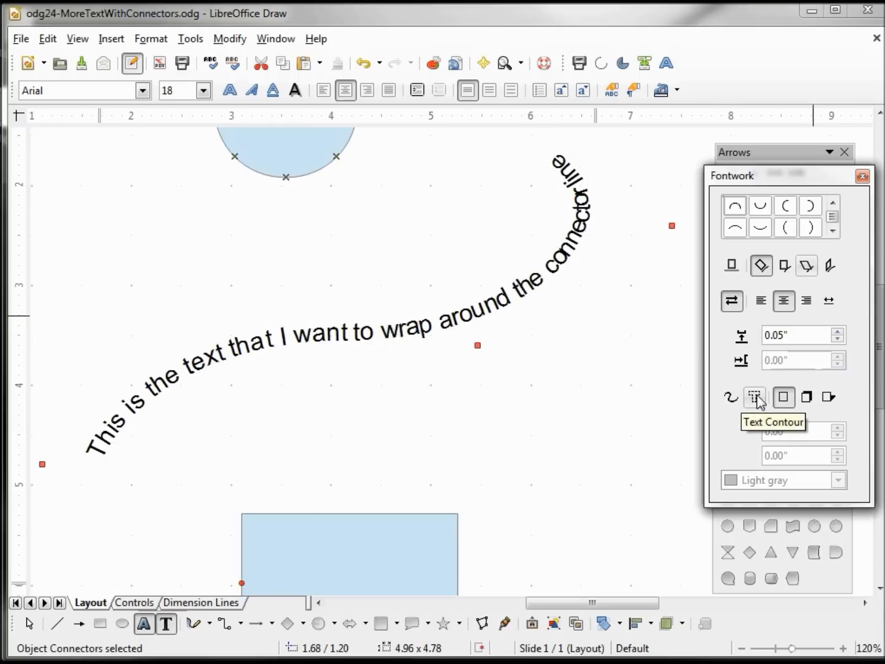
{"action": "left_click", "coordinate": [755, 397]}
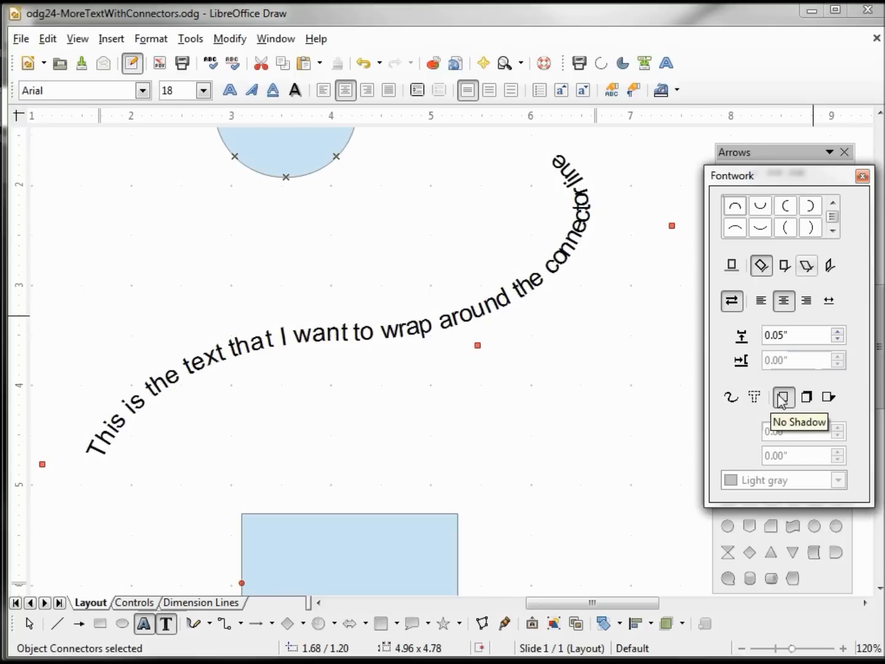
{"action": "left_click", "coordinate": [807, 397]}
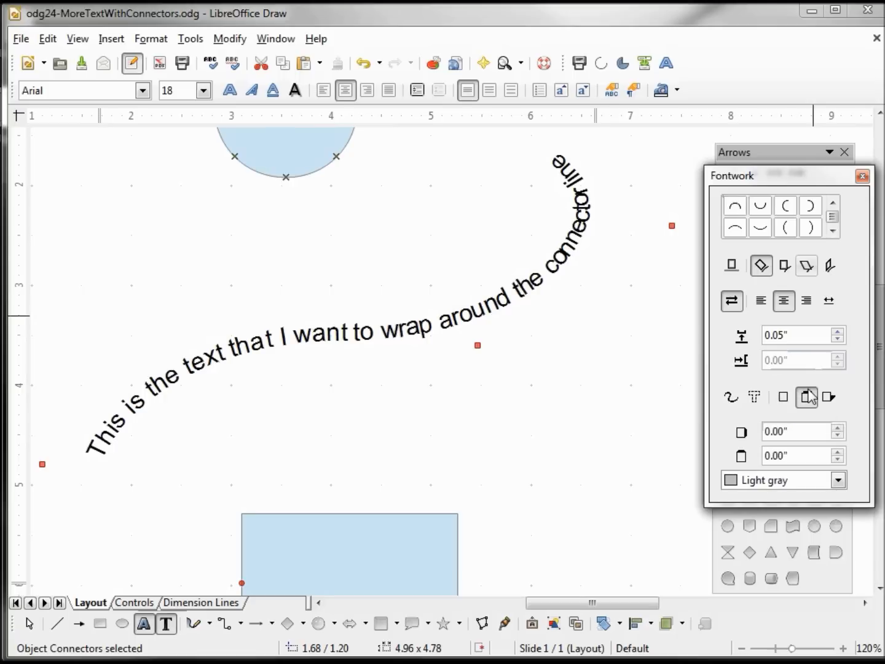
{"action": "mouse_move", "coordinate": [807, 396]}
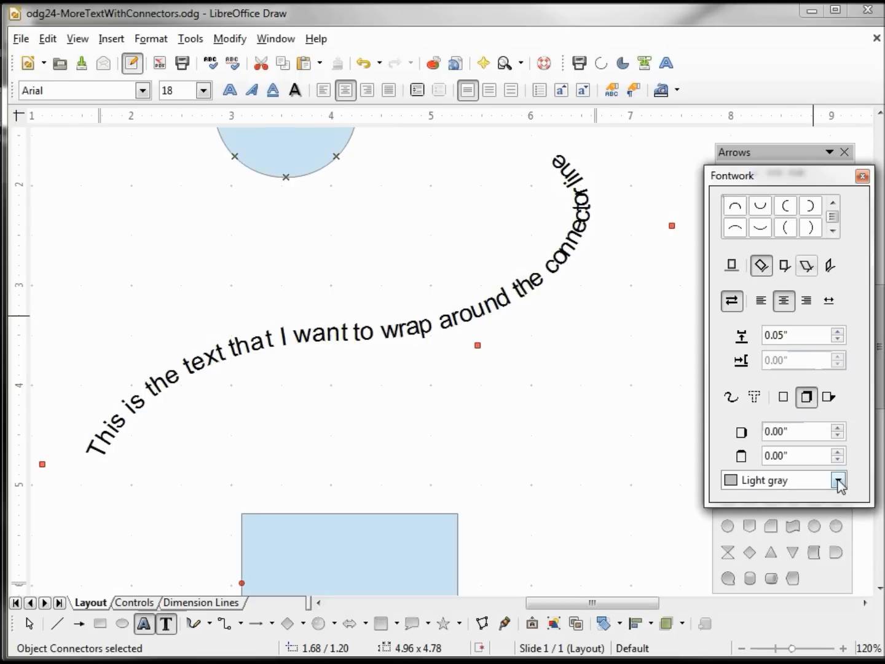
Make the shadow light red and try vertical offsets of 0.10 and 0.20, settling on 0.10
{"action": "left_click", "coordinate": [837, 479]}
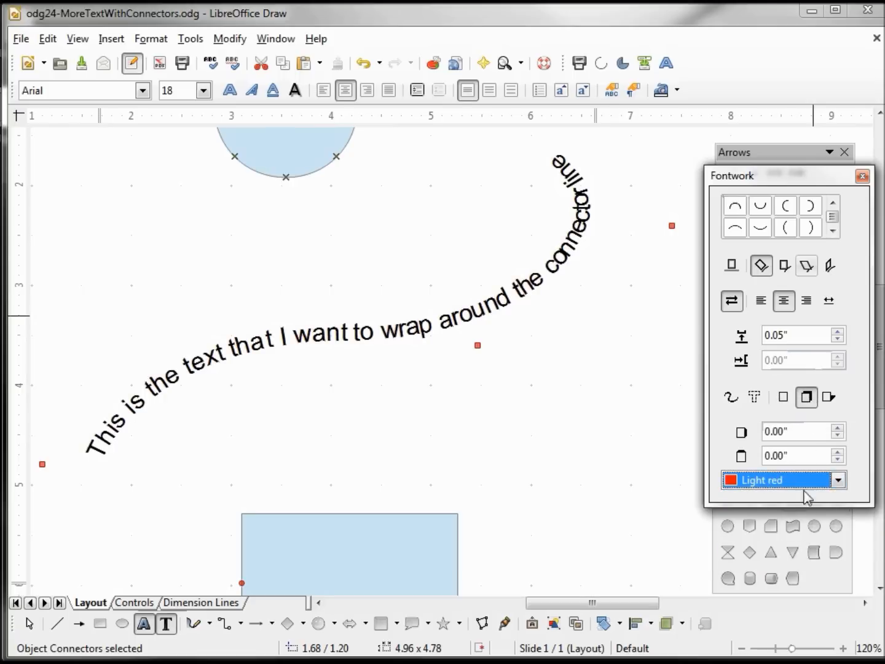
{"action": "left_click", "coordinate": [837, 452]}
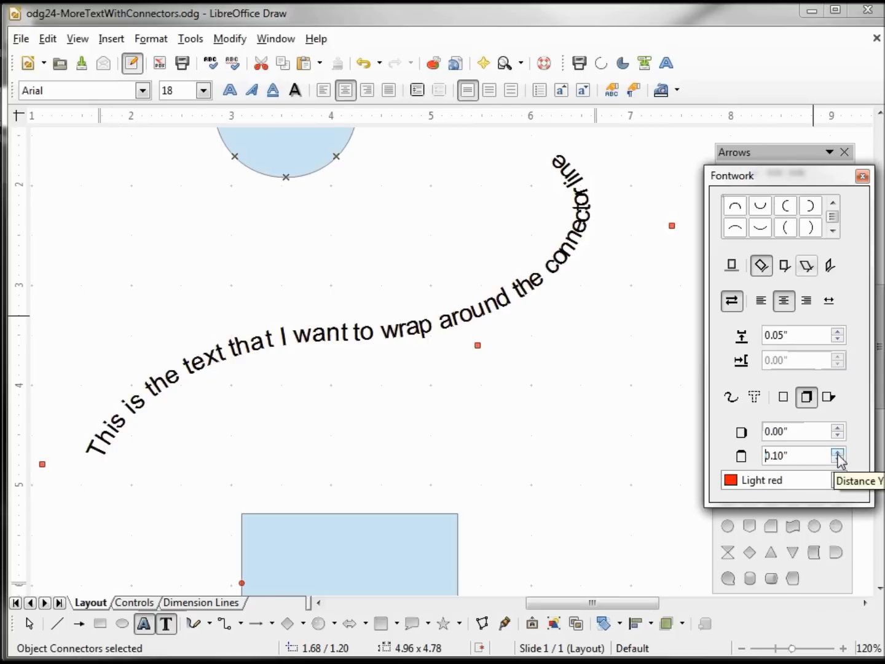
{"action": "left_click", "coordinate": [838, 452]}
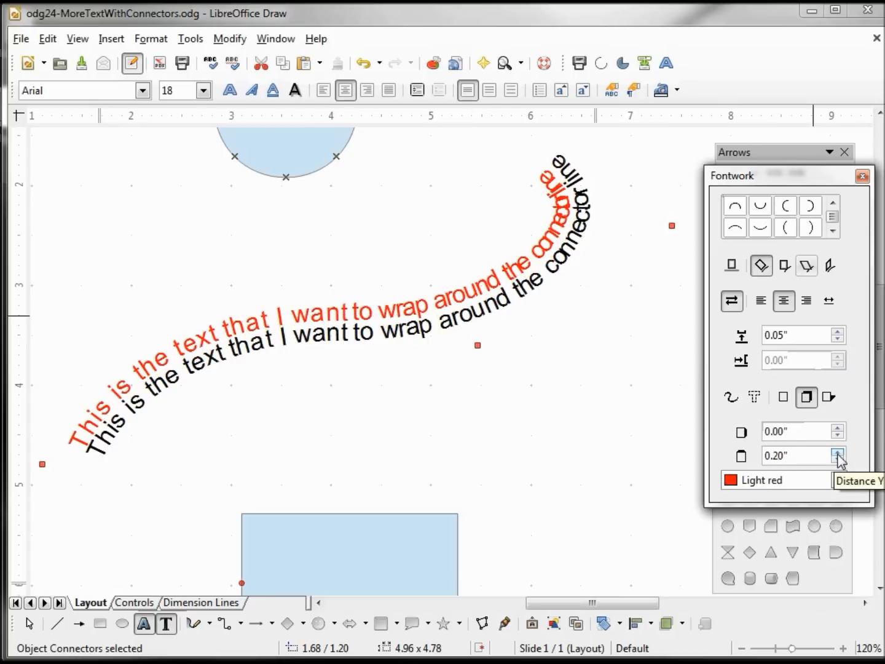
{"action": "left_click", "coordinate": [837, 459]}
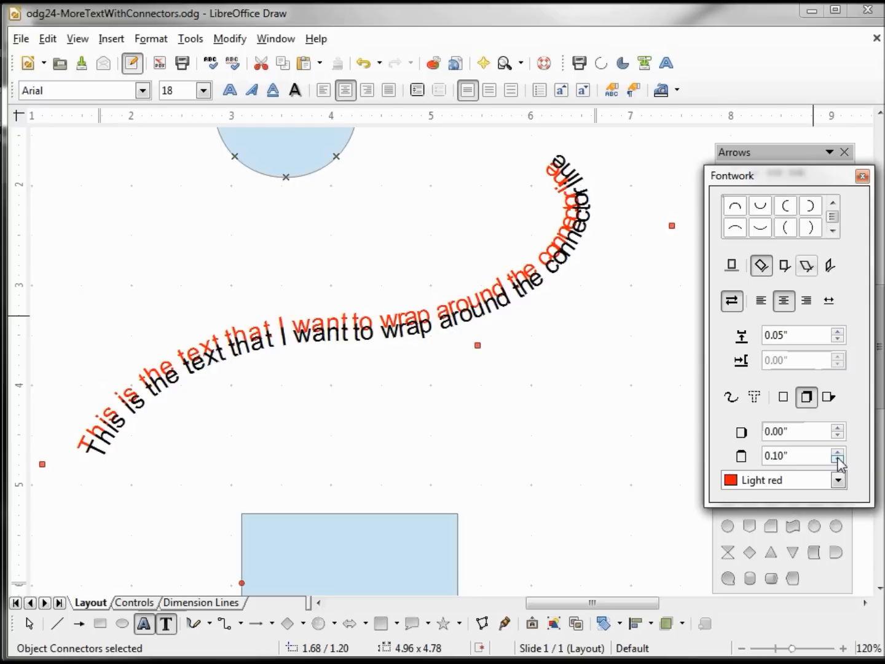
Switch to a longer slanted shadow, then remove the shadow entirely
{"action": "left_click", "coordinate": [830, 397]}
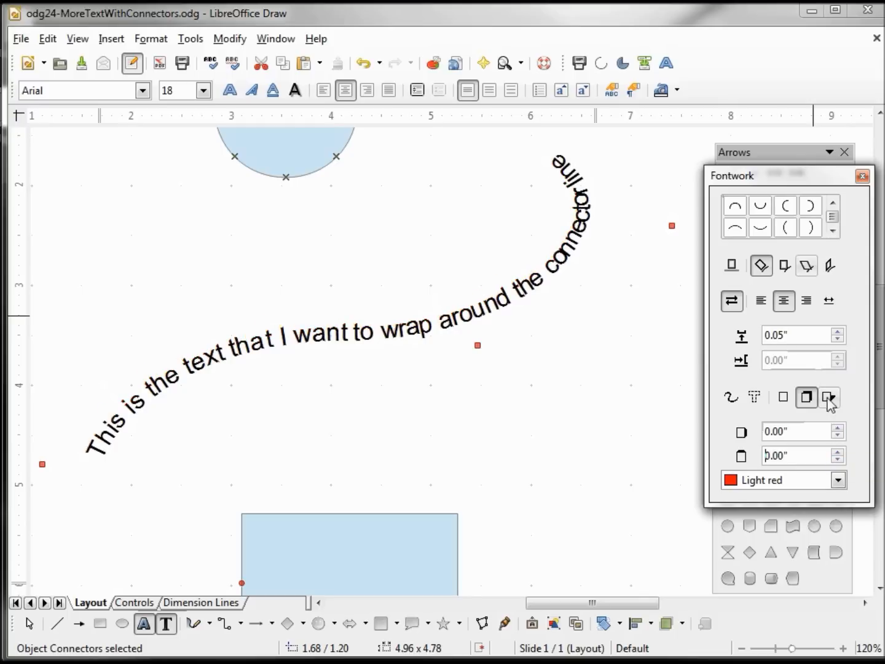
{"action": "mouse_move", "coordinate": [829, 397]}
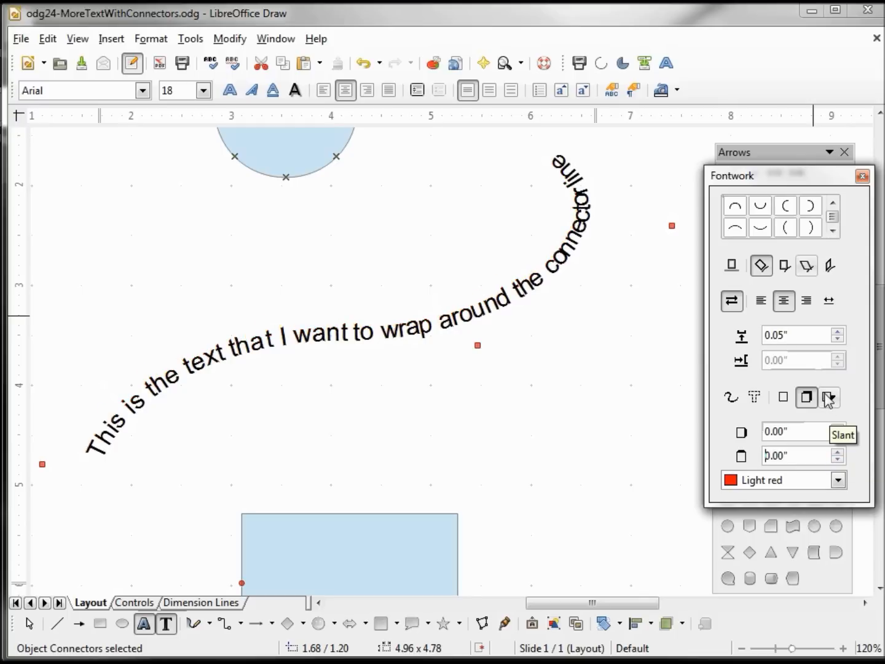
{"action": "left_click", "coordinate": [829, 397]}
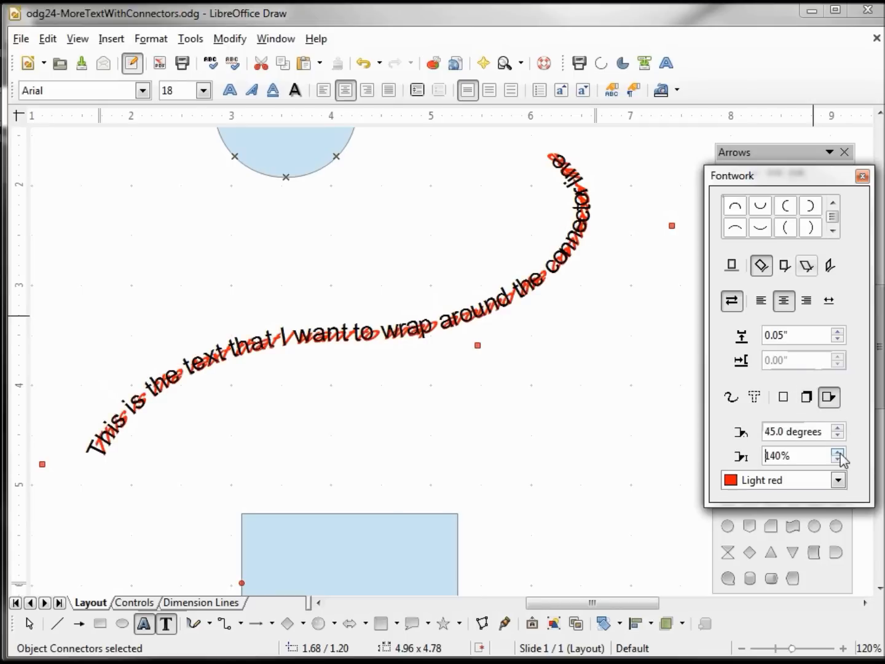
{"action": "left_click", "coordinate": [837, 451]}
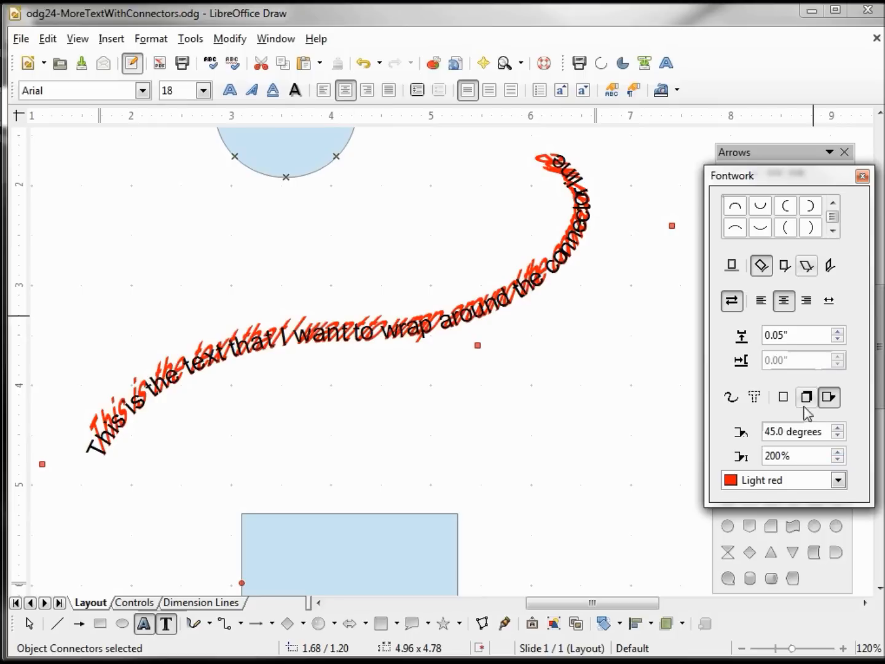
{"action": "left_click", "coordinate": [784, 397]}
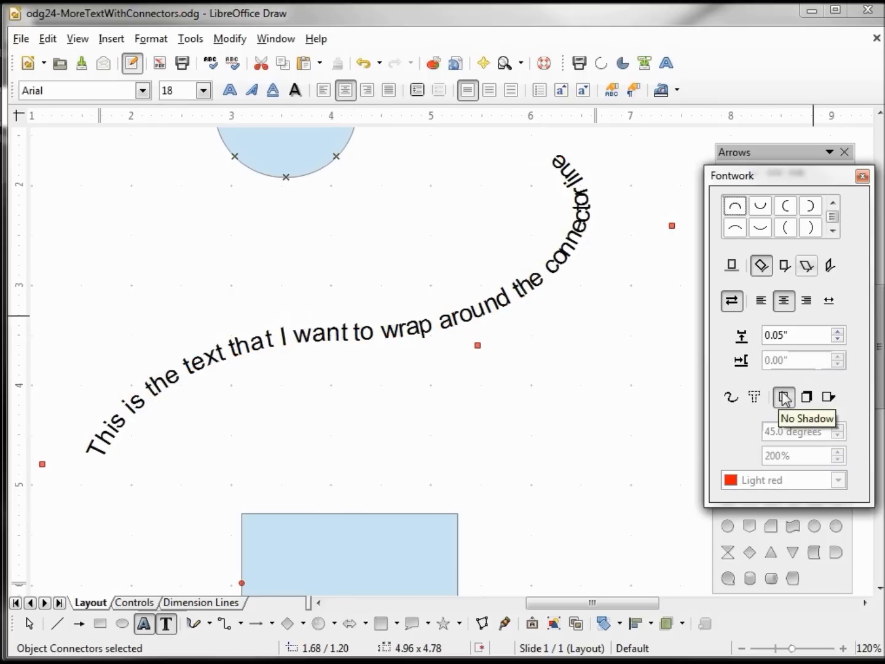
{"action": "left_click", "coordinate": [784, 397]}
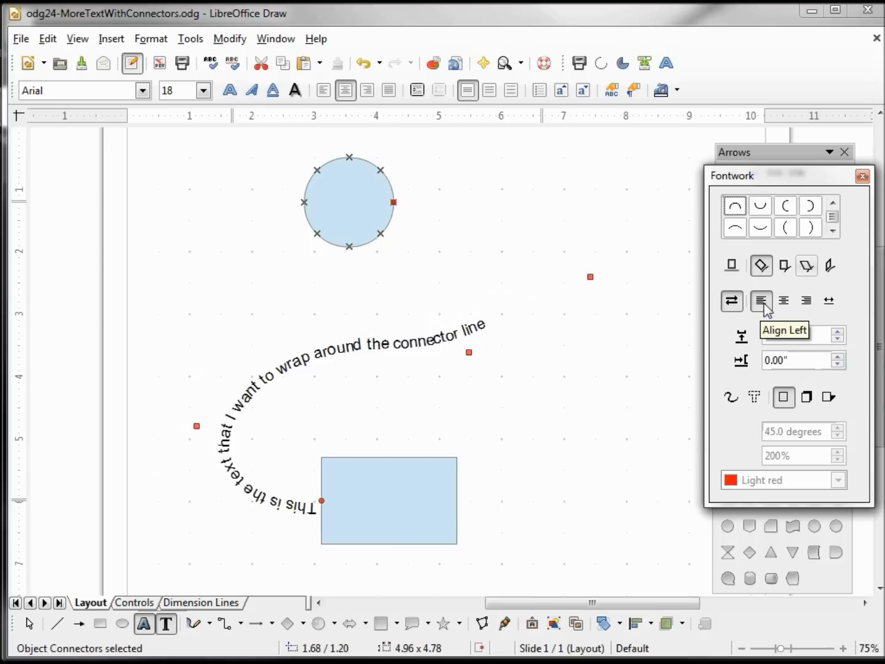
Try Align Left, then AutoSize the text to span the whole connector
{"action": "left_click", "coordinate": [806, 300]}
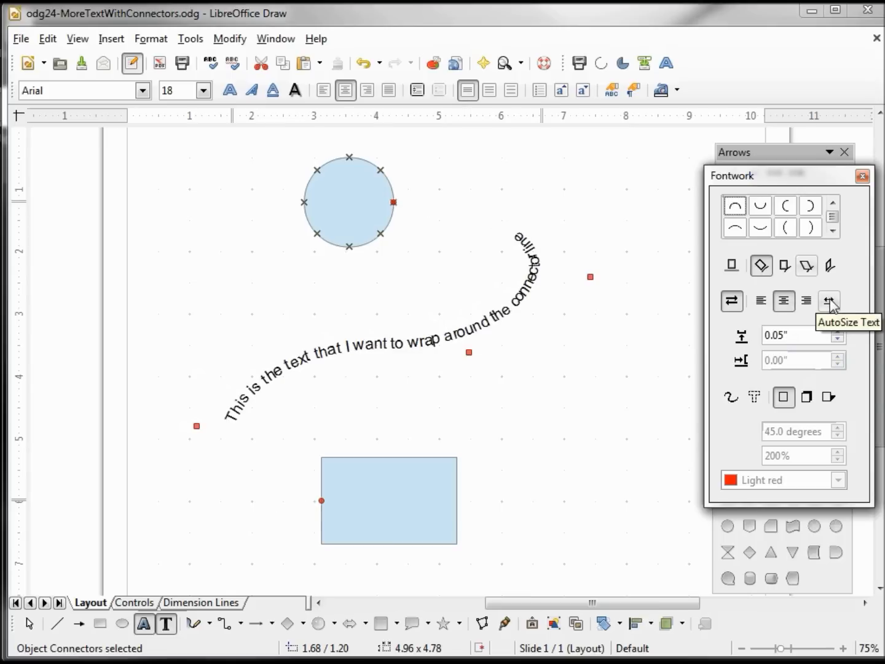
{"action": "left_click", "coordinate": [829, 300]}
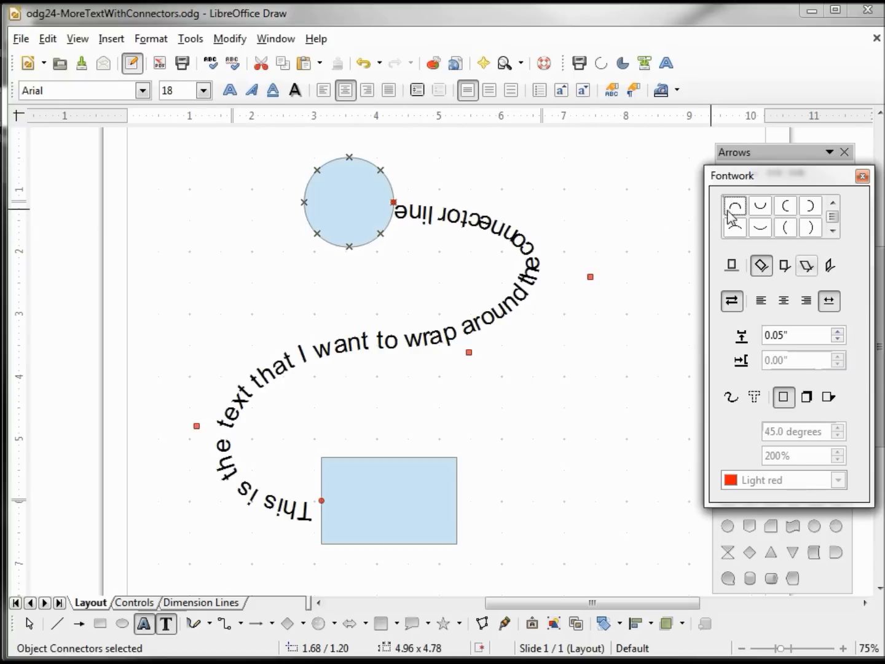
{"action": "mouse_move", "coordinate": [808, 204]}
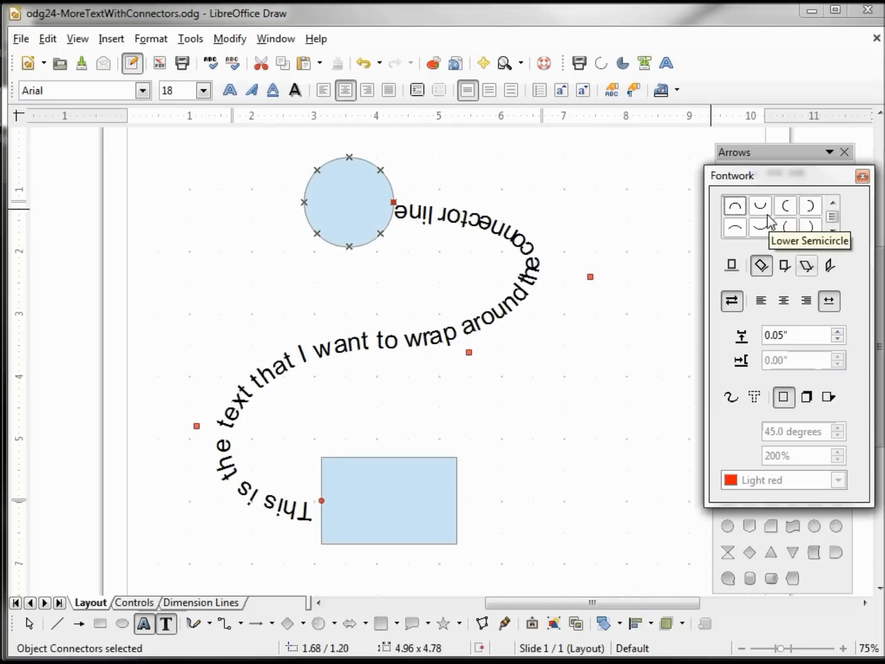
{"action": "mouse_move", "coordinate": [744, 655]}
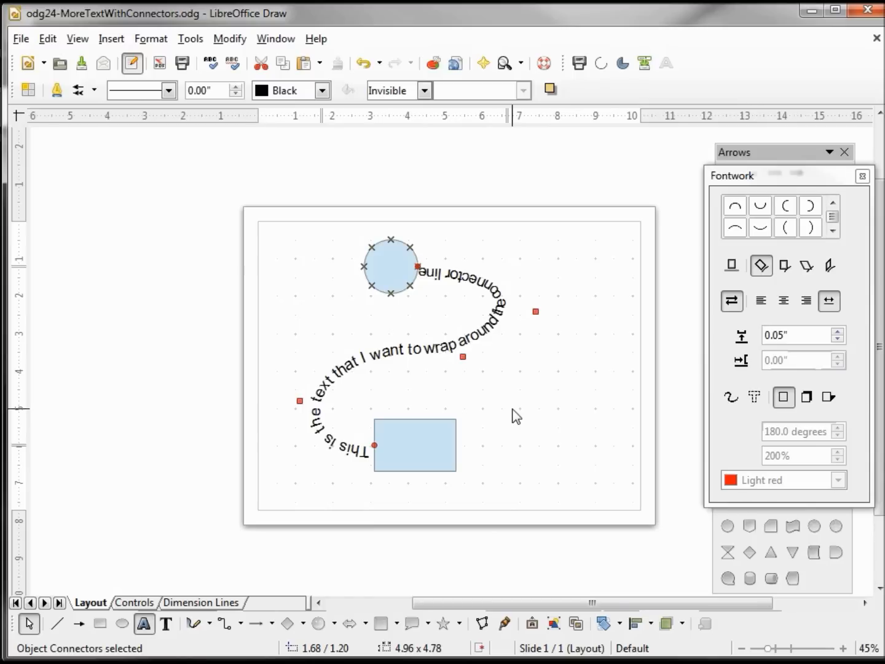
Draw a text frame right of the rectangle containing "This is the text that I want to use for the Fontwork toolbar"
{"action": "left_click", "coordinate": [514, 415]}
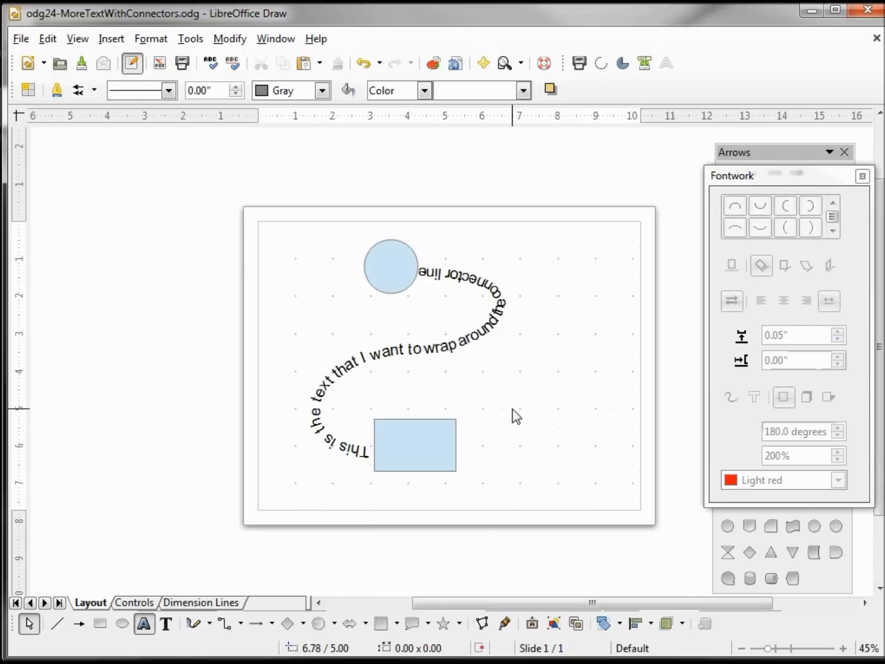
{"action": "mouse_move", "coordinate": [175, 617]}
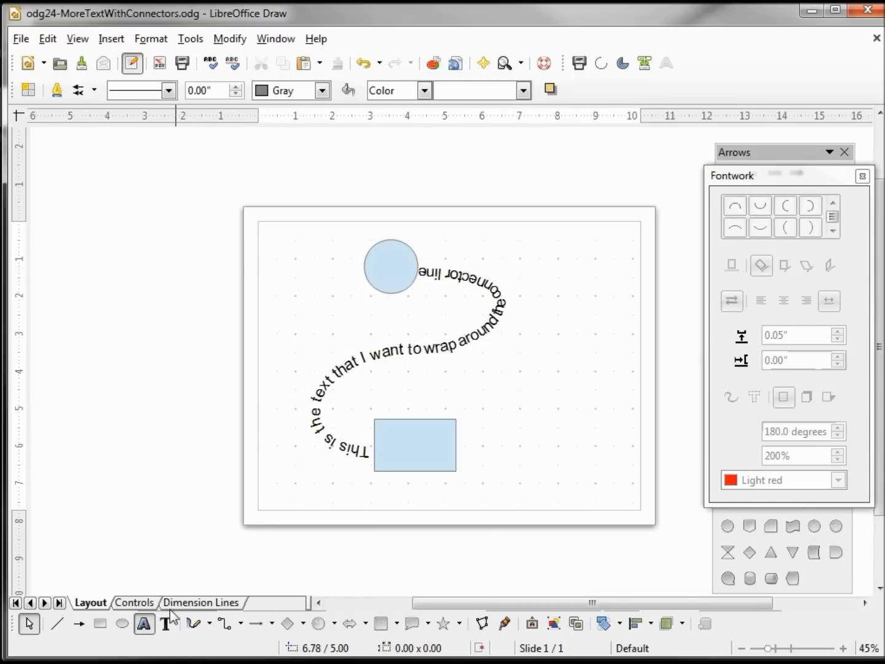
{"action": "left_click", "coordinate": [167, 623]}
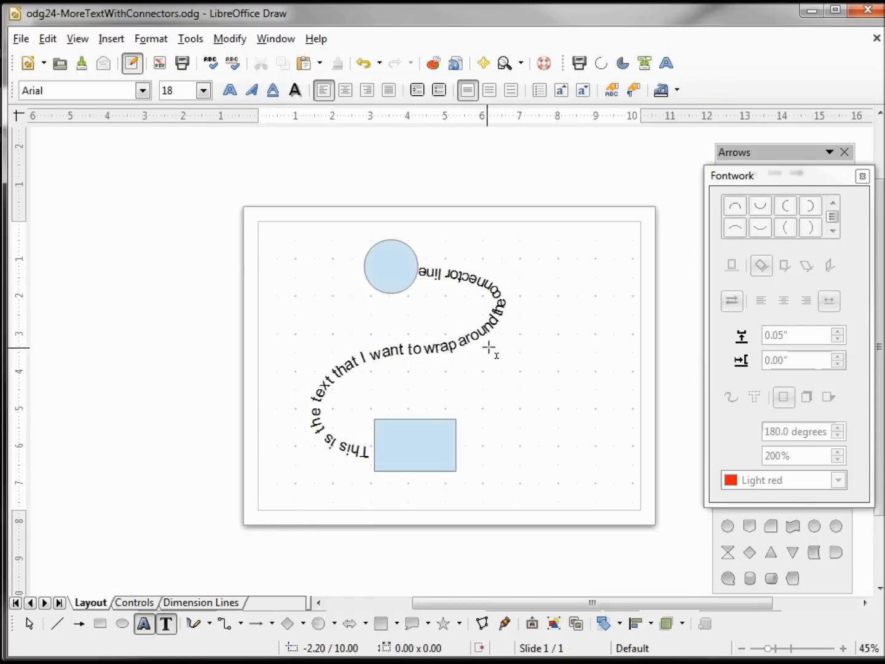
{"action": "left_click_drag", "start_coordinate": [432, 385], "coordinate": [504, 407]}
{"action": "type", "text": "This is the text that I want to use for the Fontwork toolbar"}
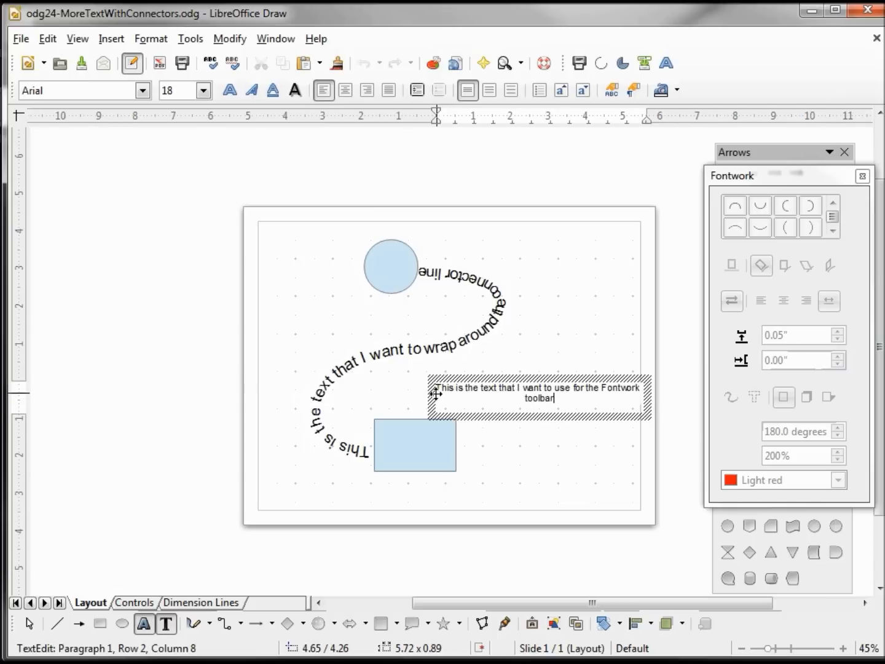
{"action": "left_click", "coordinate": [660, 390]}
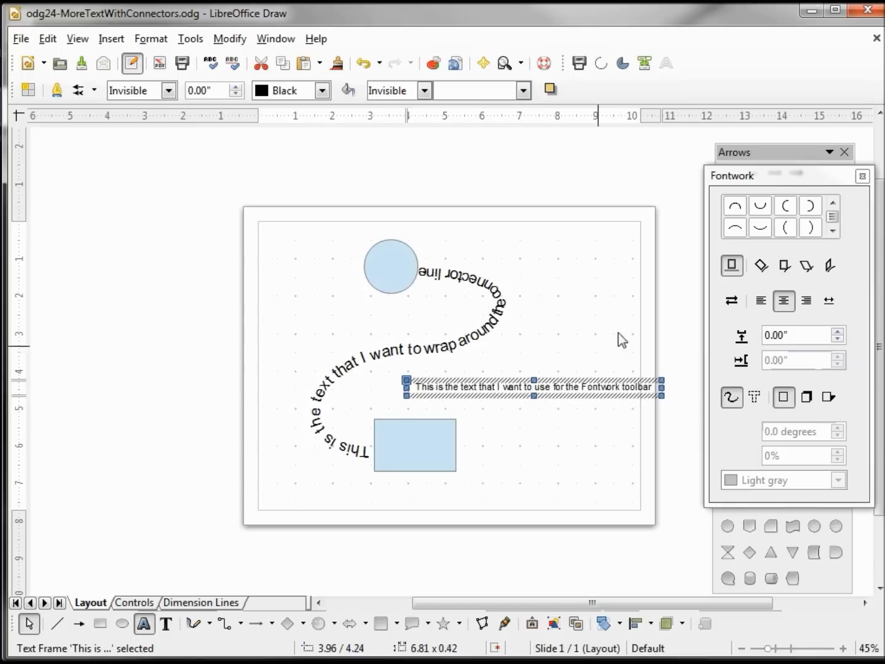
{"action": "mouse_move", "coordinate": [735, 206]}
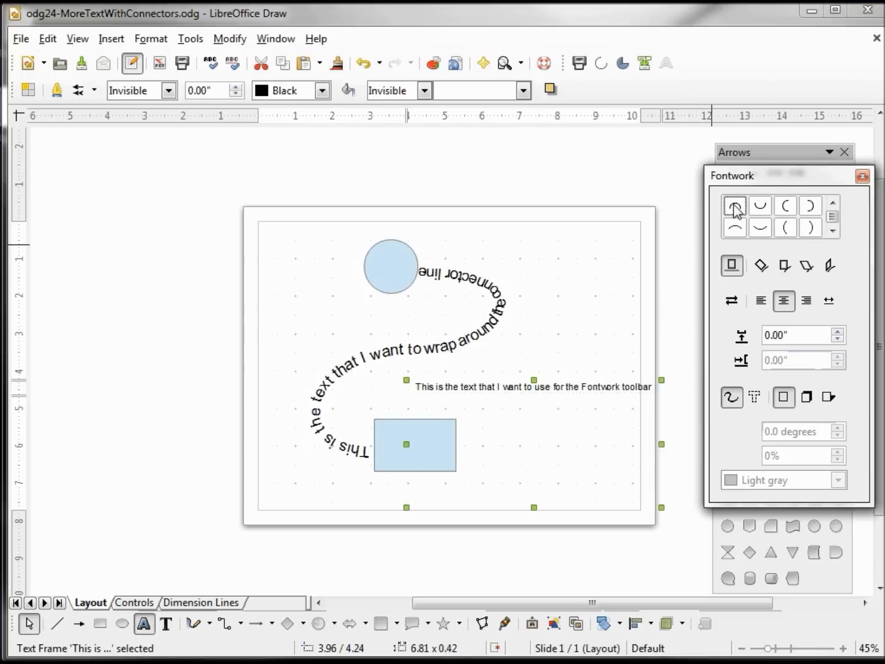
Shape the sentence with Fontwork, trying Upper and Lower Semicircle before settling on Open Circle
{"action": "left_click", "coordinate": [734, 206]}
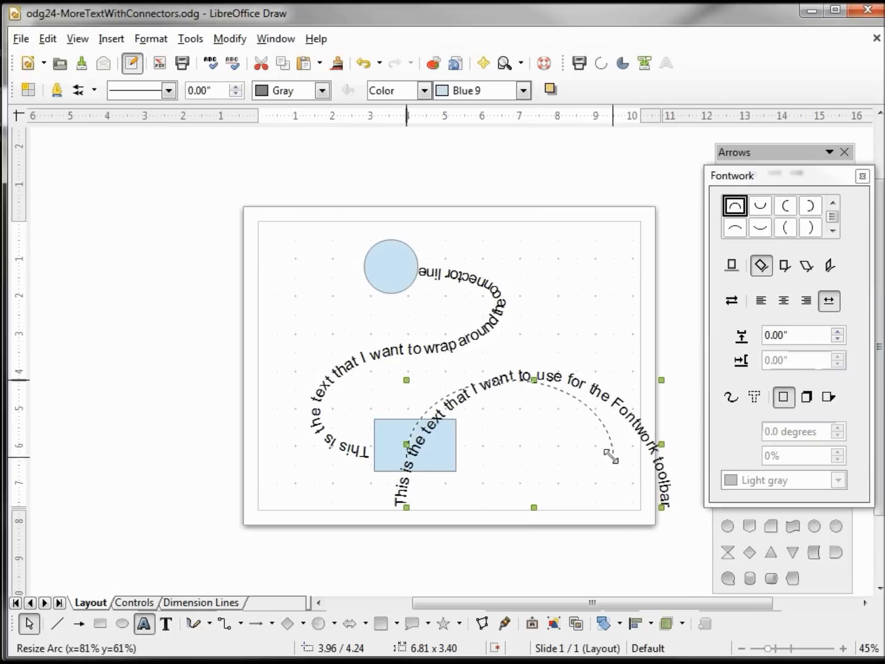
{"action": "left_click_drag", "start_coordinate": [612, 457], "coordinate": [508, 456]}
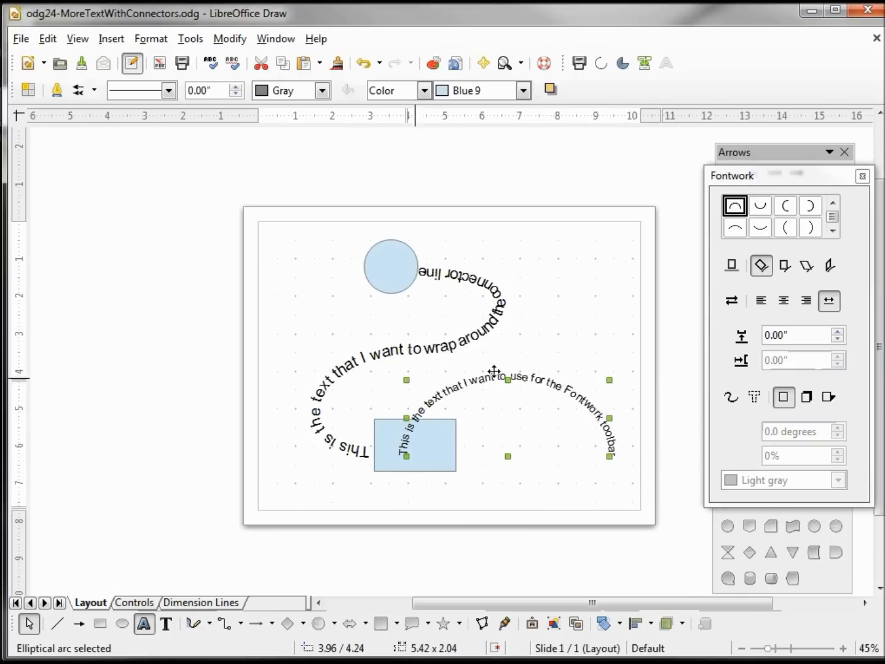
{"action": "left_click", "coordinate": [759, 227]}
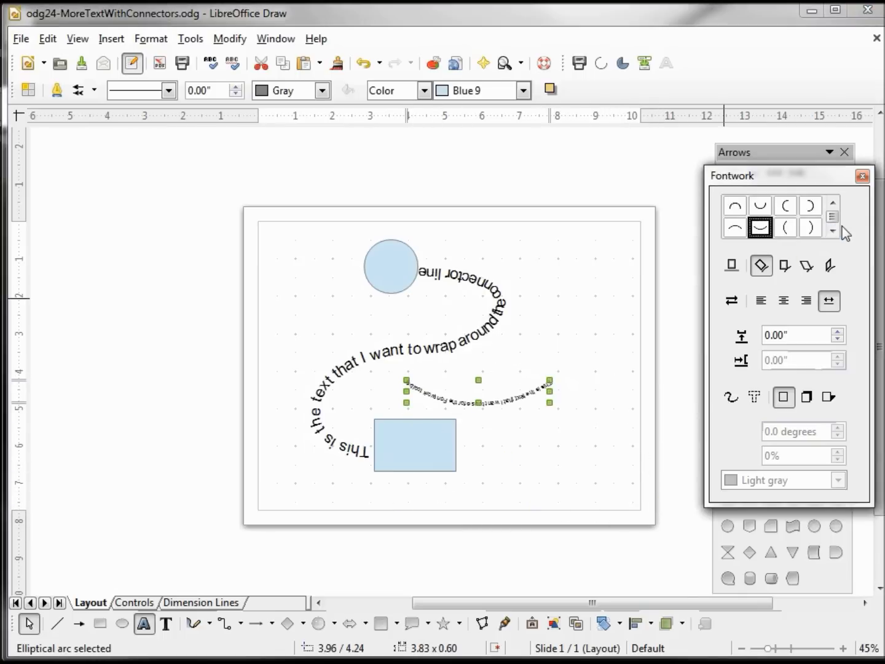
{"action": "left_click", "coordinate": [833, 232]}
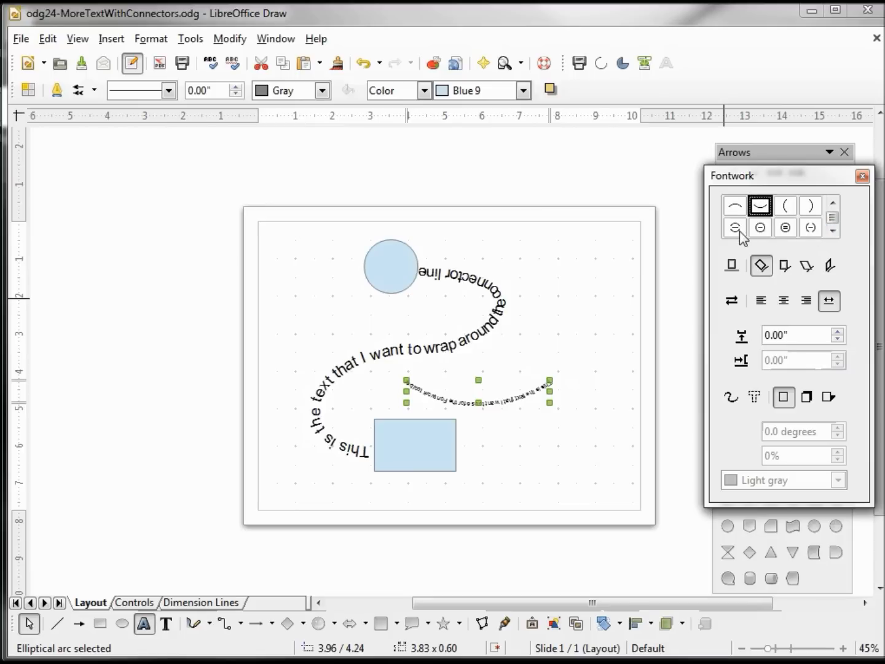
{"action": "left_click", "coordinate": [736, 227]}
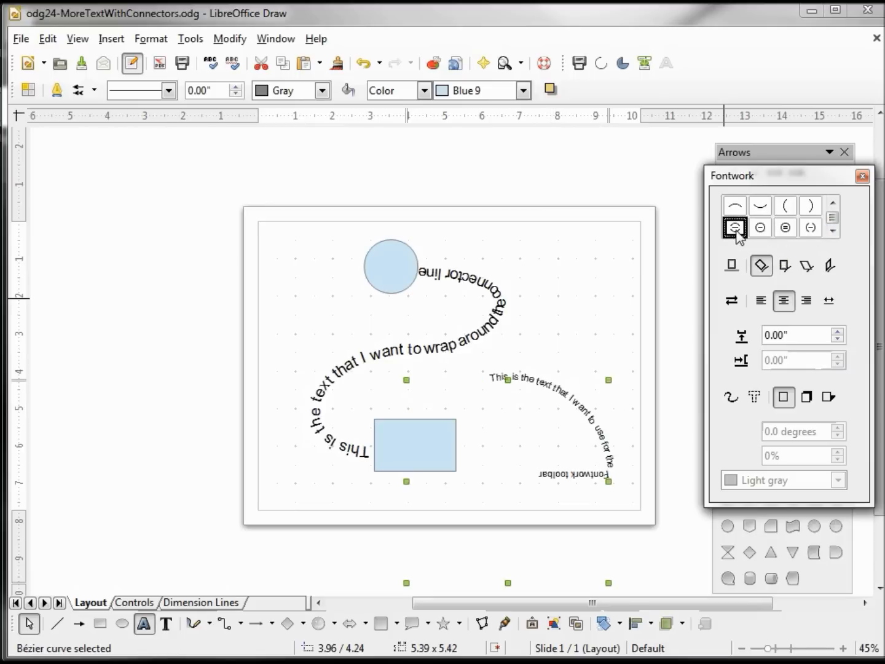
{"action": "mouse_move", "coordinate": [749, 221]}
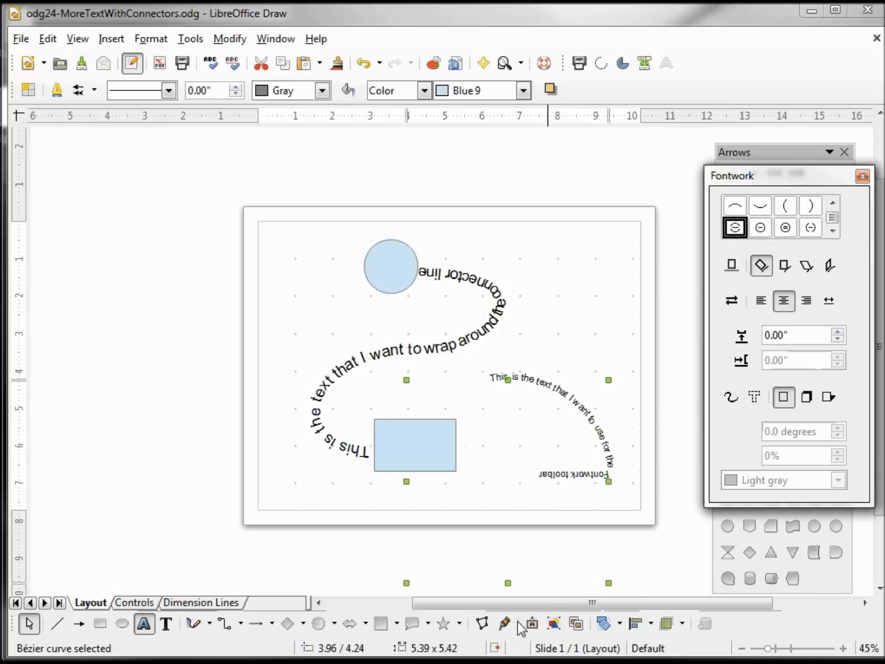
{"action": "mouse_move", "coordinate": [531, 623]}
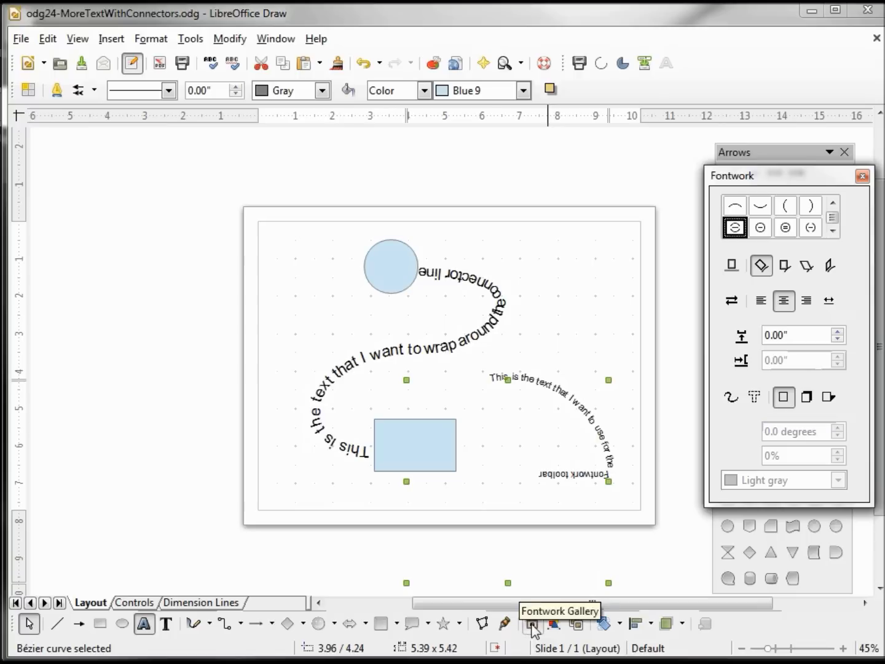
Open the Fontwork Gallery from the Drawing toolbar and move the dialog aside
{"action": "left_click", "coordinate": [532, 623]}
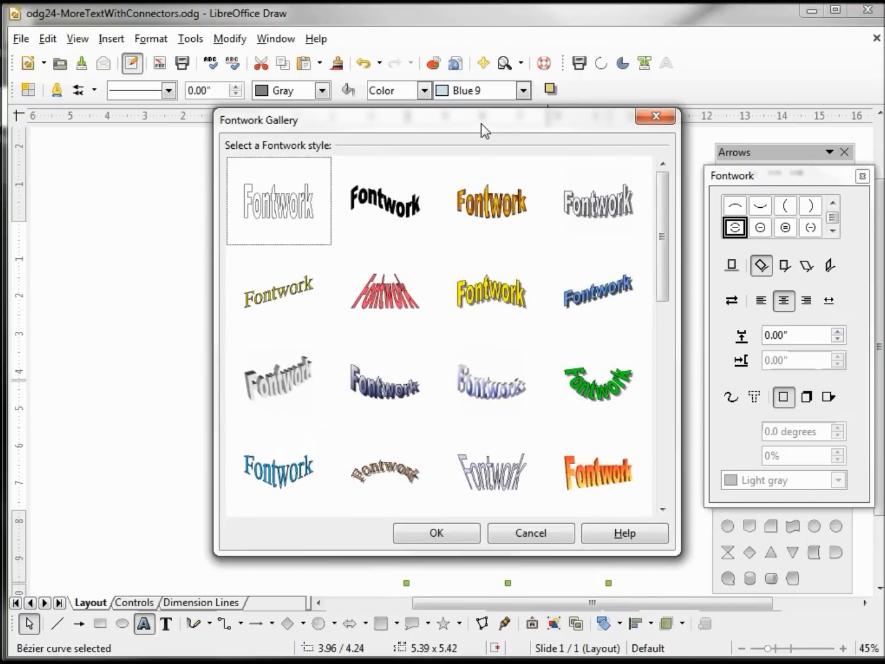
{"action": "left_click_drag", "start_coordinate": [485, 129], "coordinate": [369, 108]}
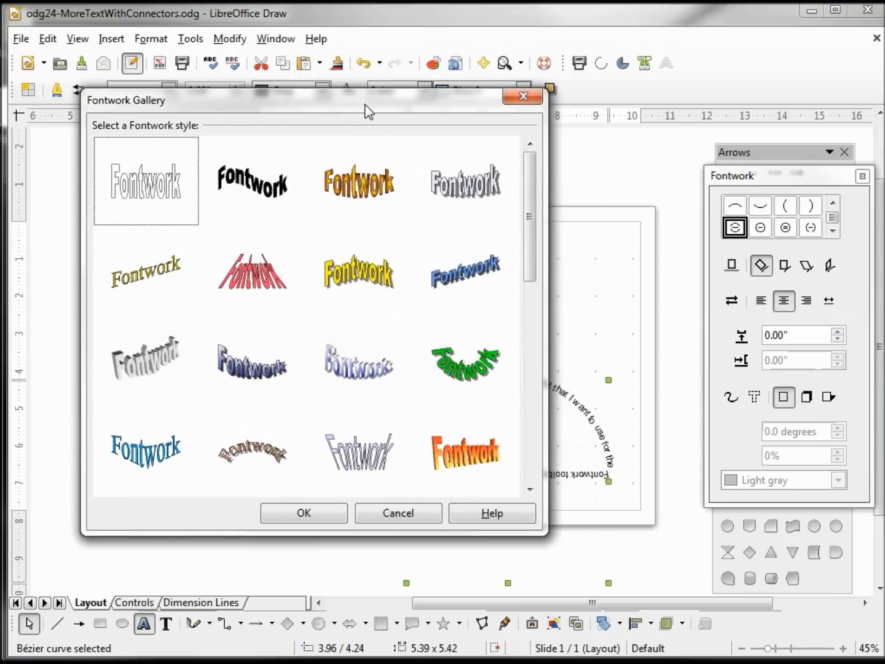